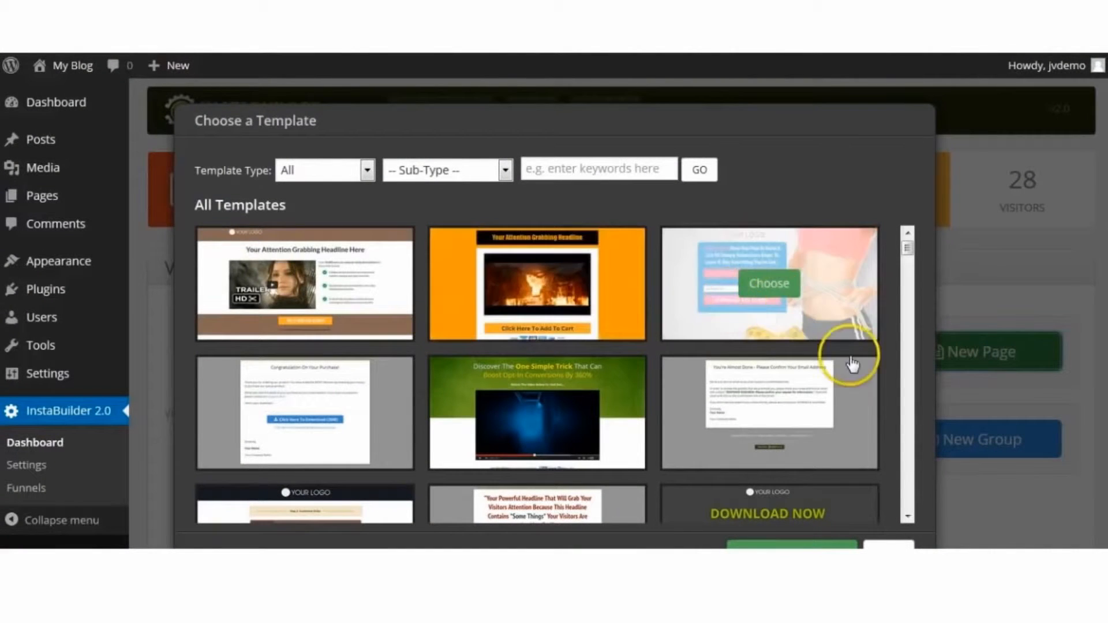
Browse the full template list and show the Template Type options like Sales Page and Coming Soon.
{"action": "scroll", "scroll_direction": "down", "scroll_amount": 3}
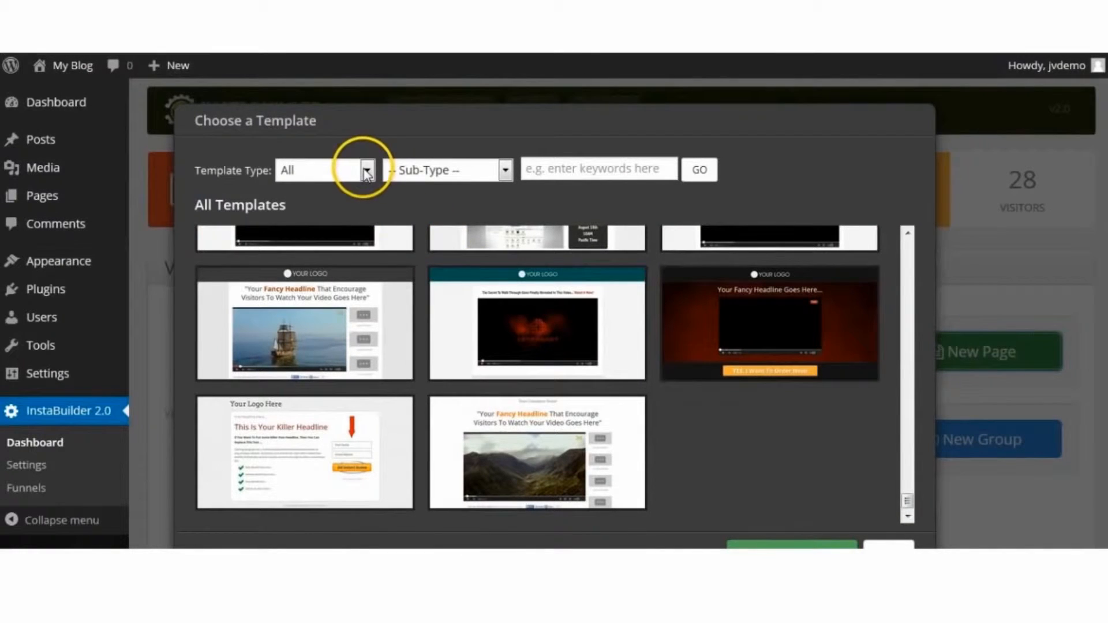
{"action": "left_click", "coordinate": [364, 170]}
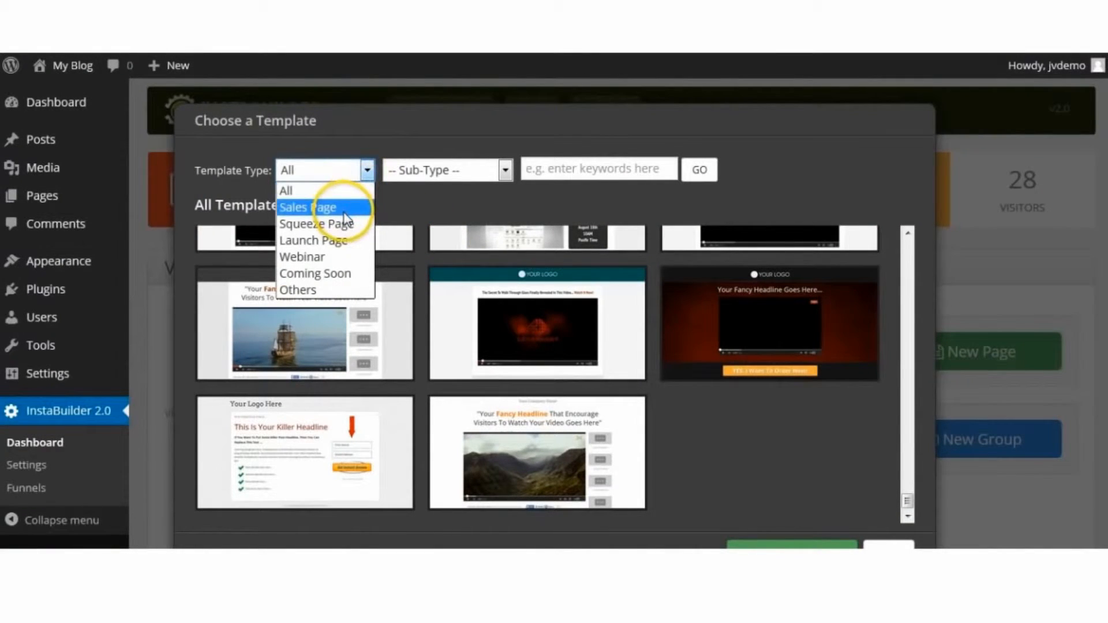
{"action": "mouse_move", "coordinate": [316, 224]}
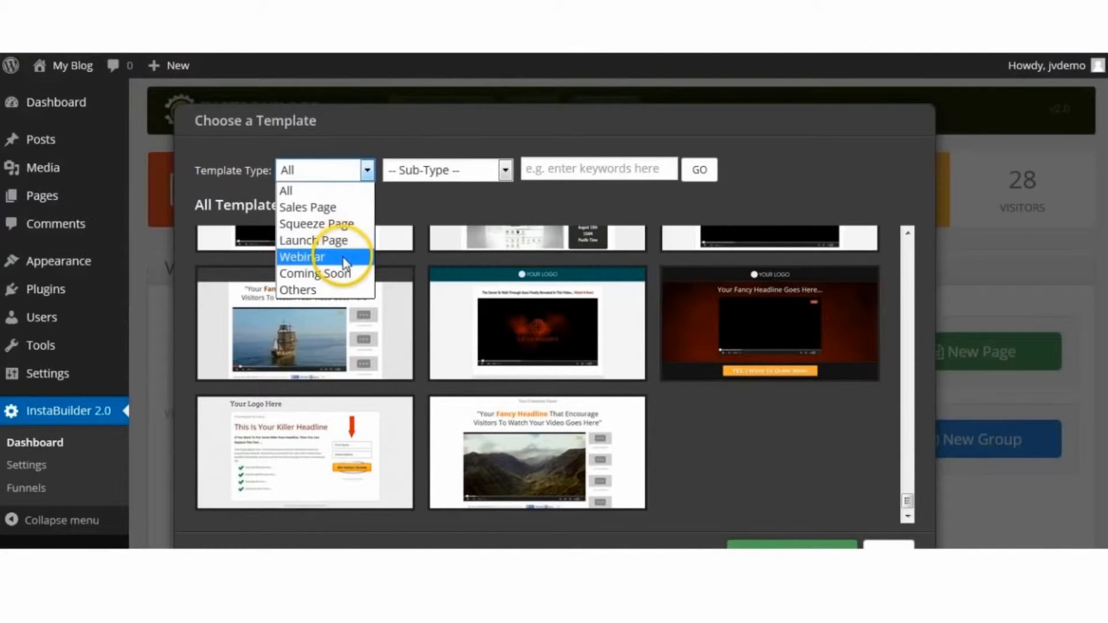
{"action": "mouse_move", "coordinate": [314, 273]}
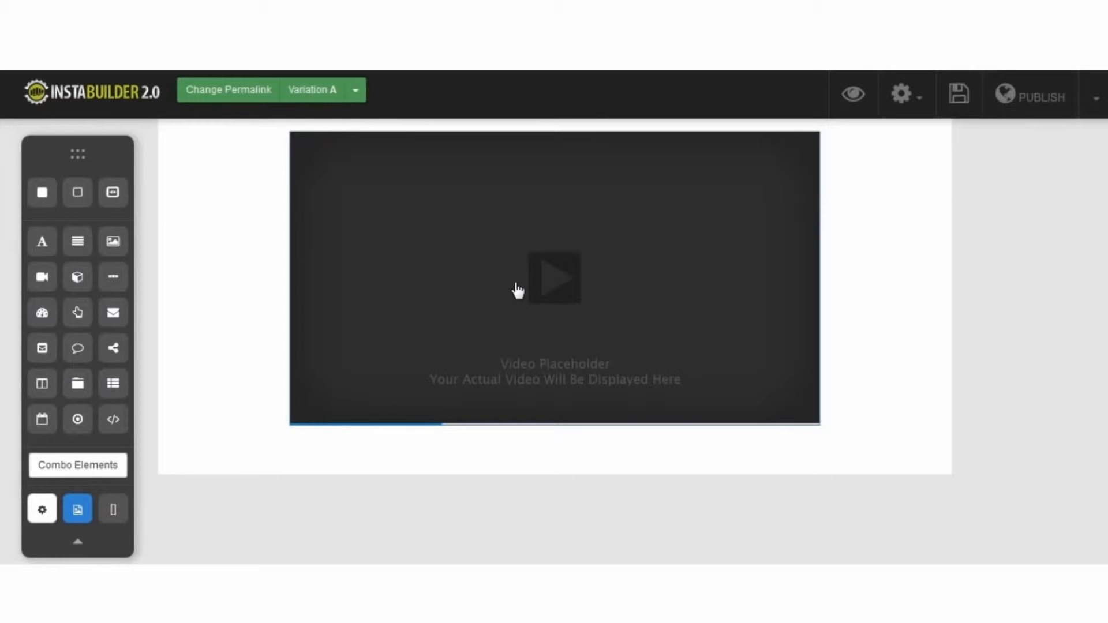
{"action": "mouse_move", "coordinate": [112, 313]}
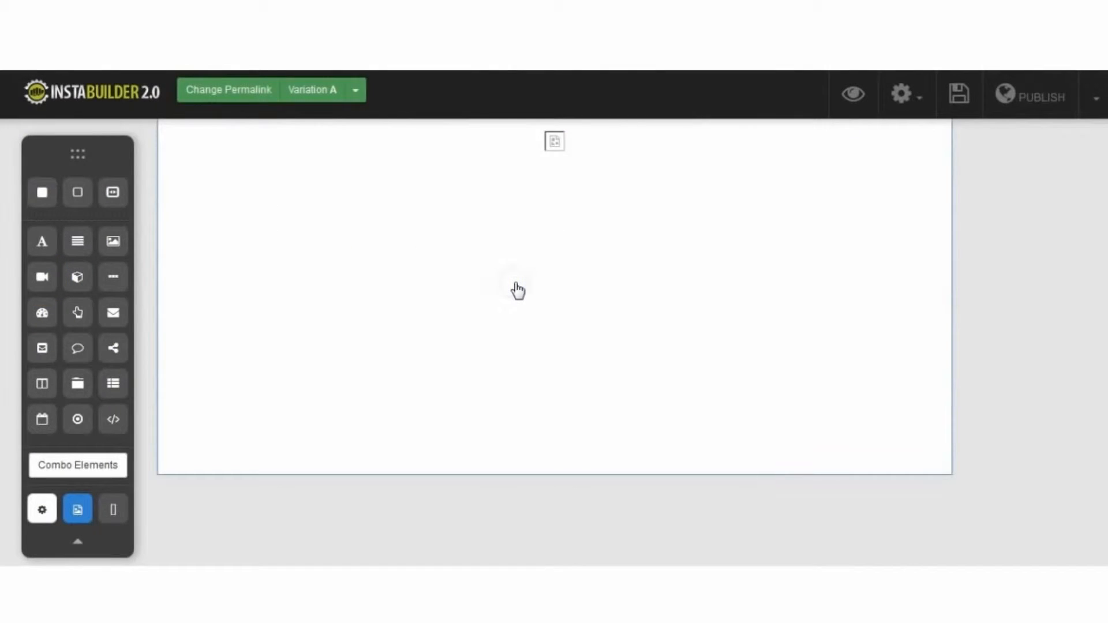
Insert the thank-you combo layout with the FREE Report headline and download button.
{"action": "left_click", "coordinate": [77, 507]}
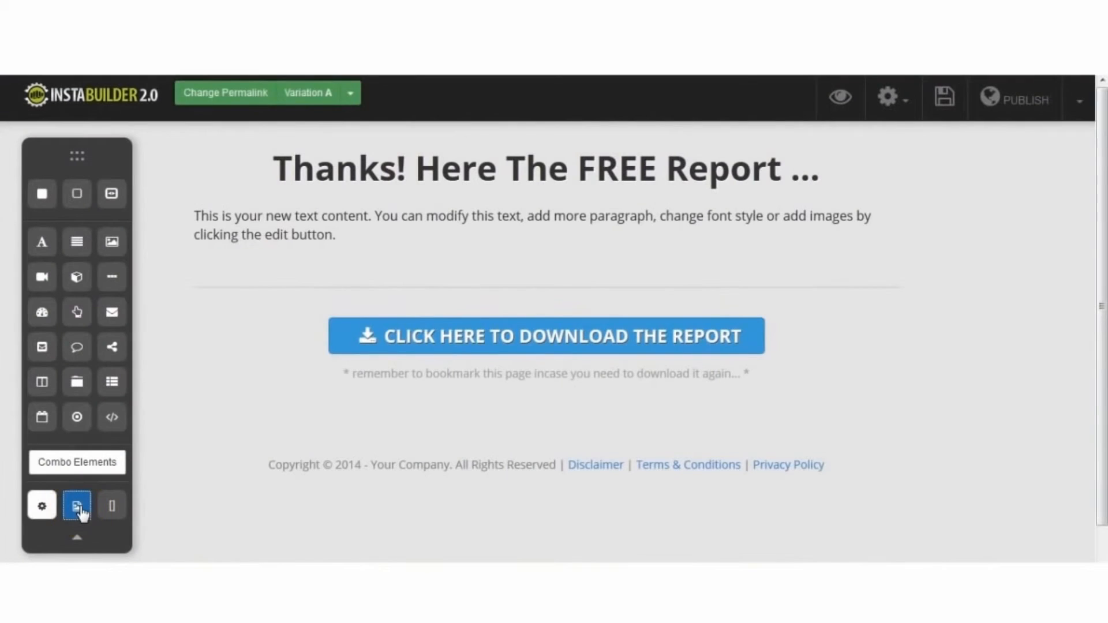
Look through the graphics library categories, including the Cartoon character set.
{"action": "left_click", "coordinate": [77, 506]}
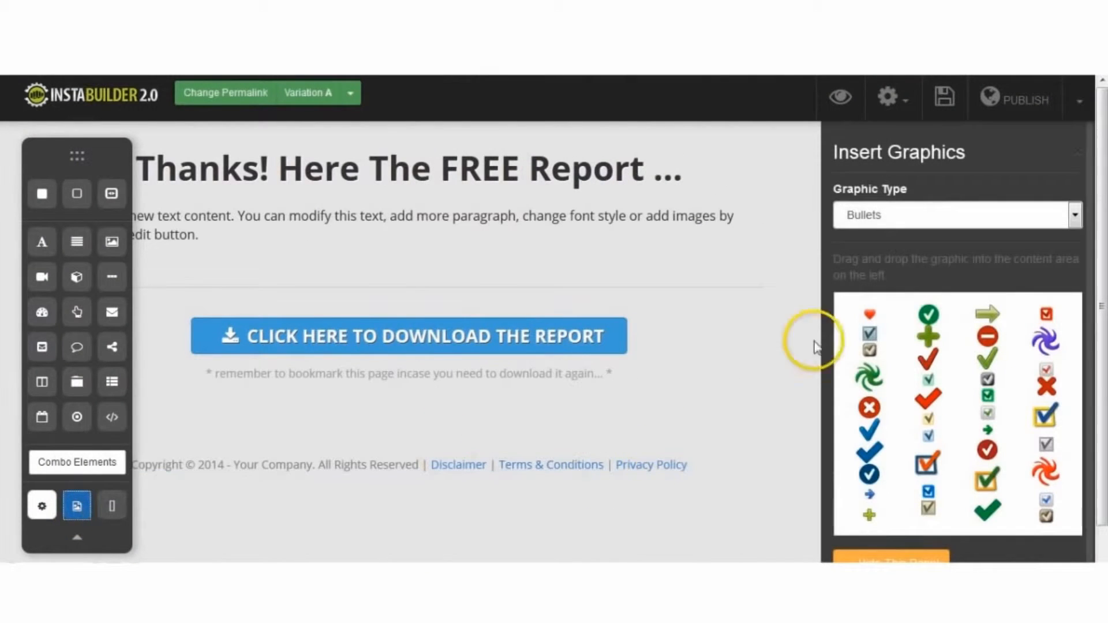
{"action": "mouse_move", "coordinate": [1027, 459]}
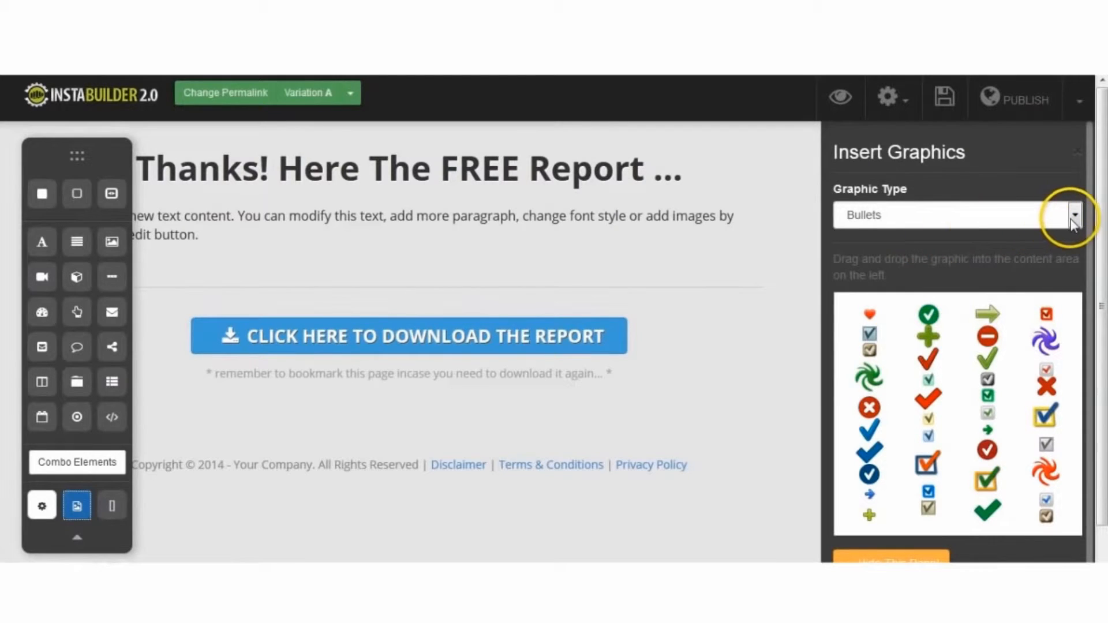
{"action": "left_click", "coordinate": [1074, 215]}
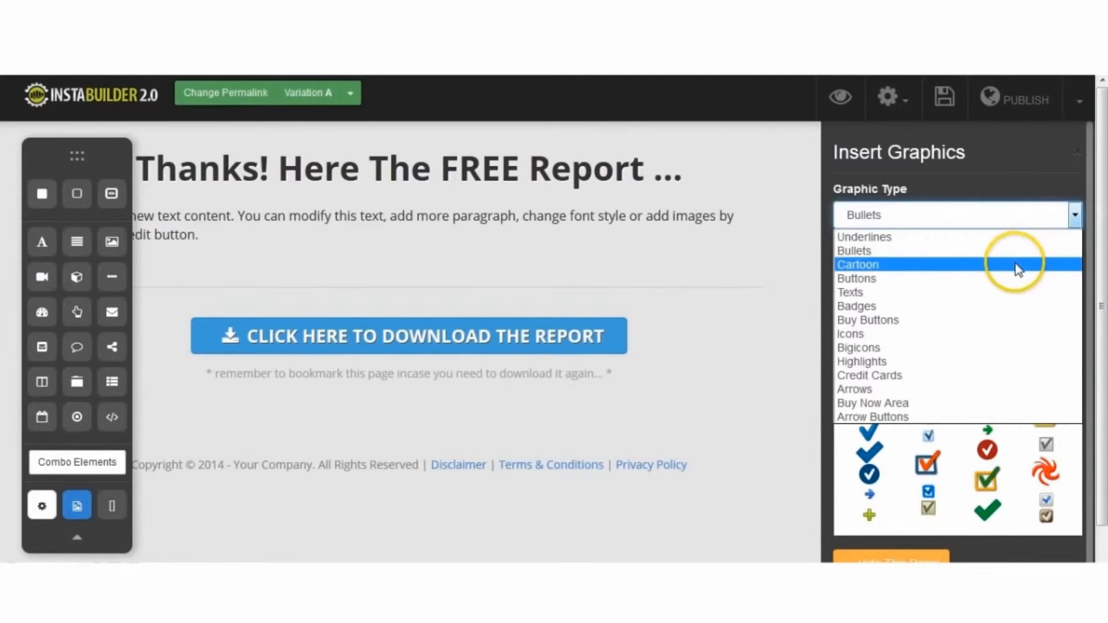
{"action": "left_click", "coordinate": [857, 265]}
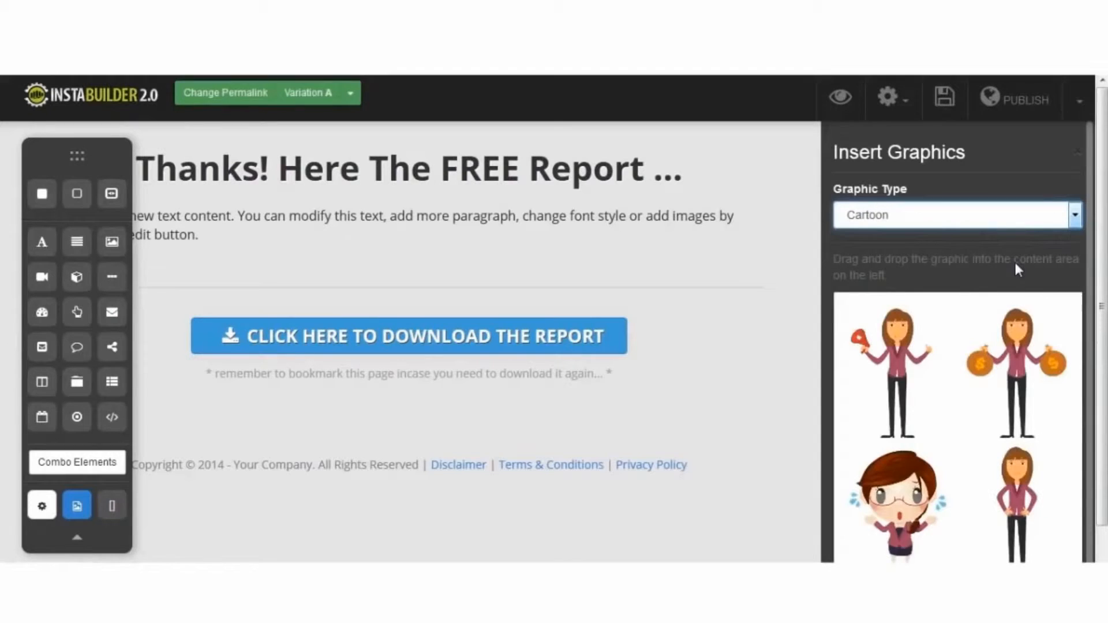
{"action": "mouse_move", "coordinate": [1052, 259]}
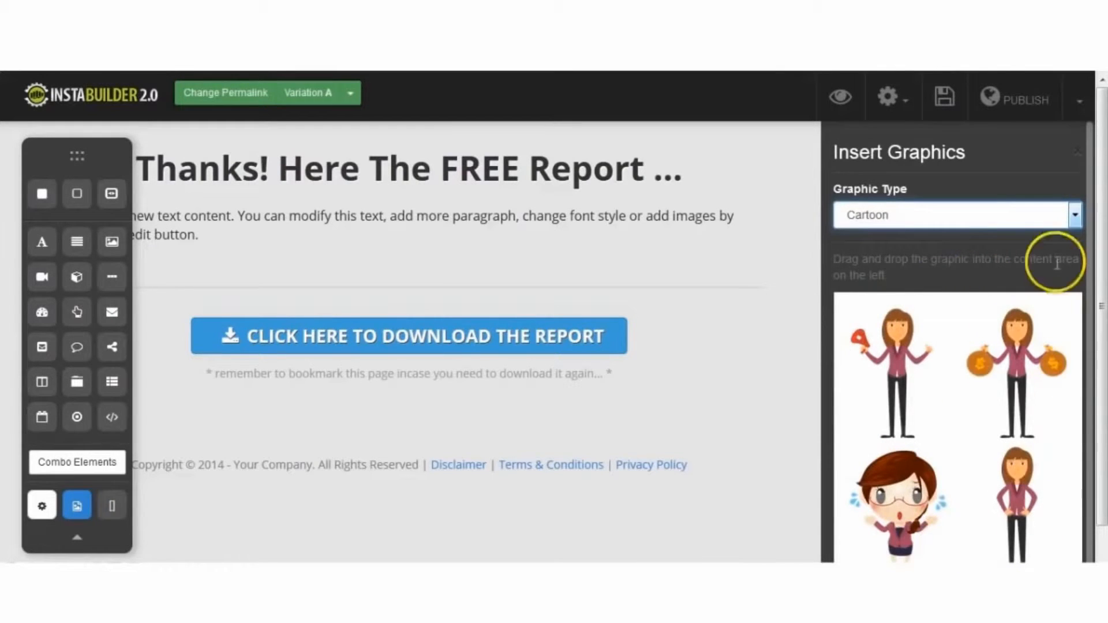
{"action": "left_click", "coordinate": [1073, 214]}
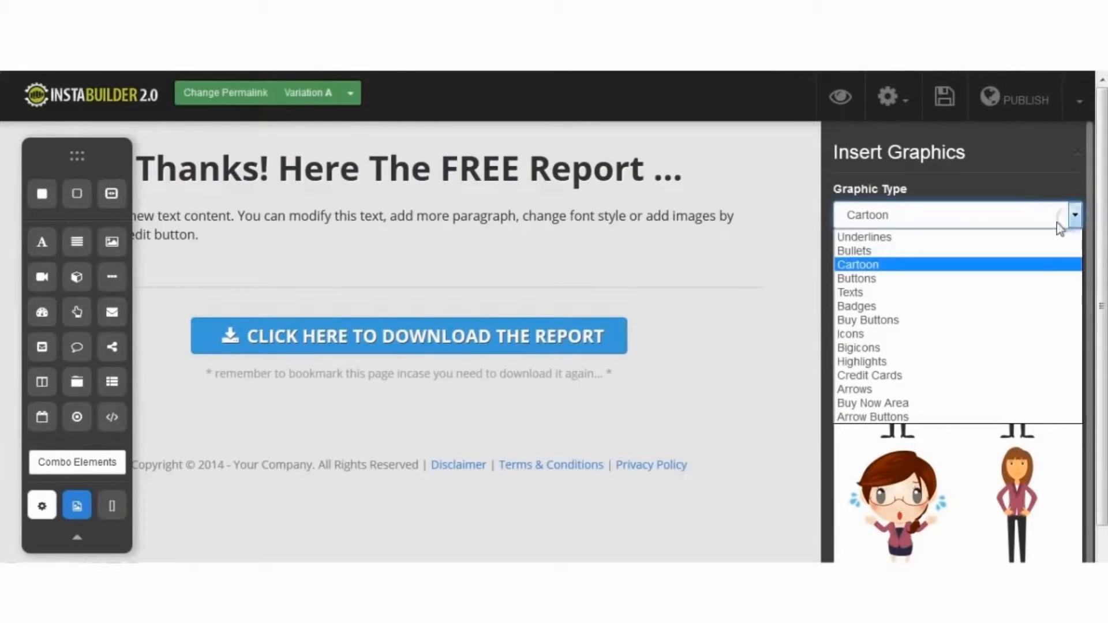
{"action": "left_click", "coordinate": [855, 278]}
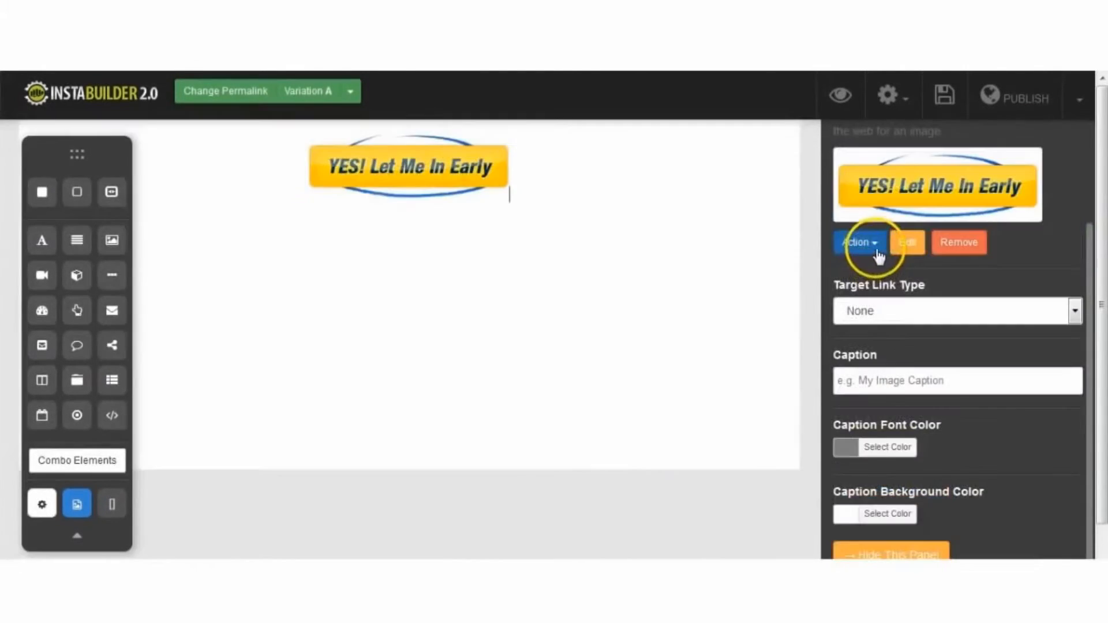
Crop the 'YES! Let Me In Early' button image tightly around the button in the Photo Editor.
{"action": "left_click", "coordinate": [908, 241]}
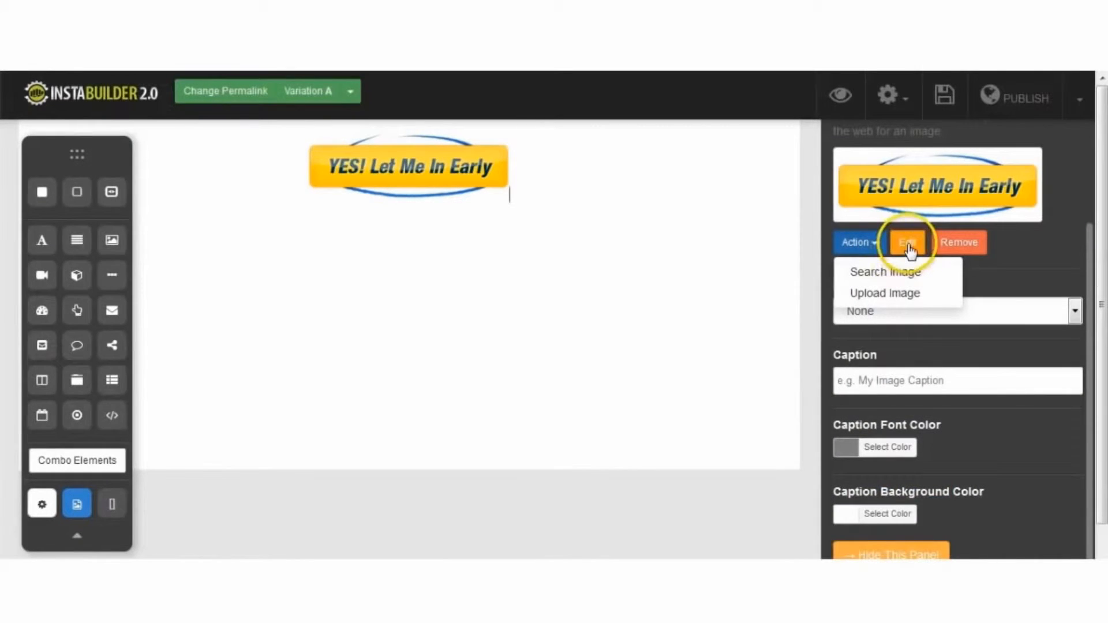
{"action": "left_click", "coordinate": [907, 241]}
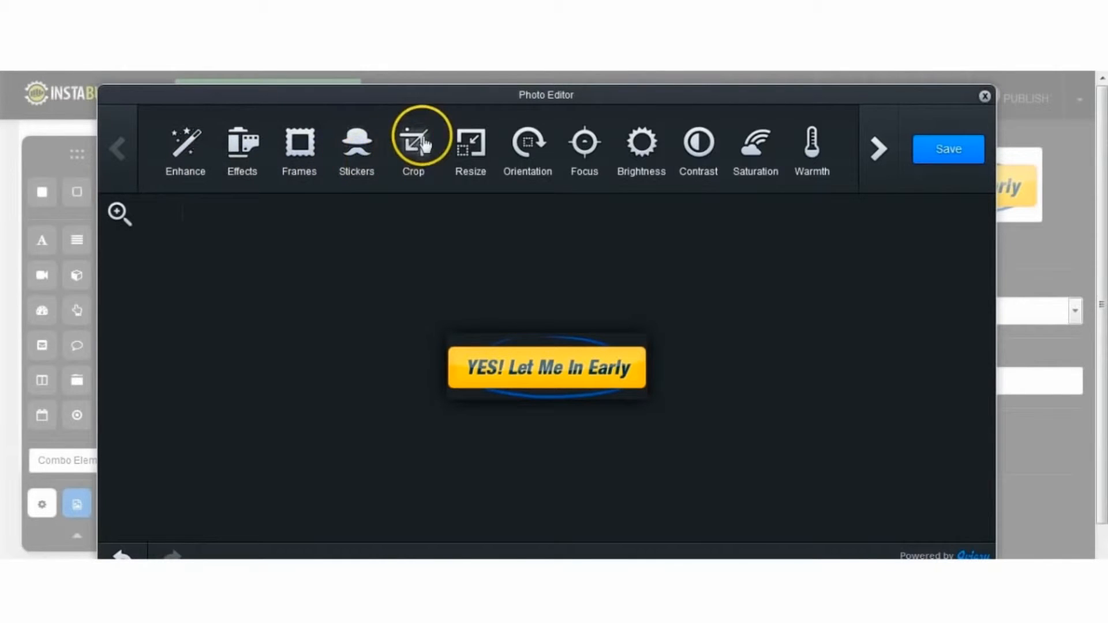
{"action": "left_click", "coordinate": [413, 141]}
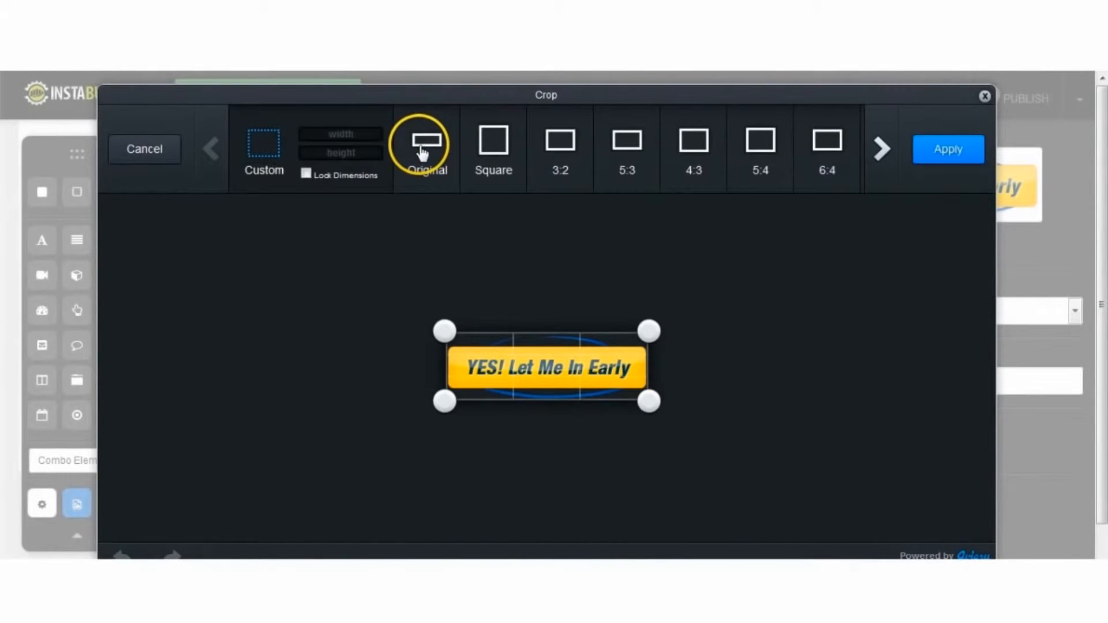
{"action": "mouse_move", "coordinate": [647, 331]}
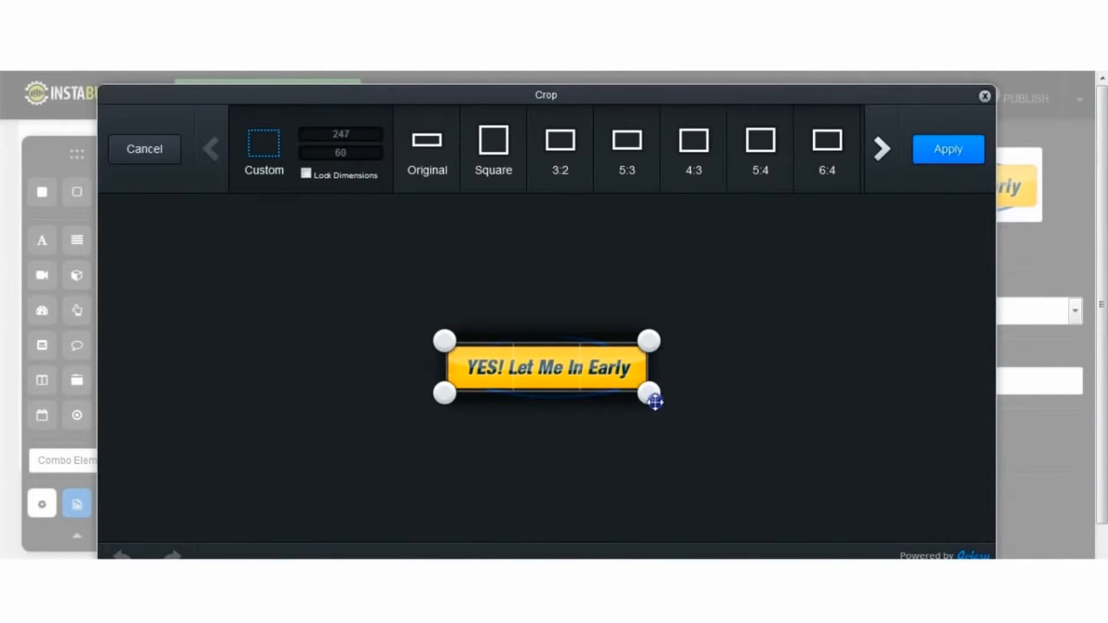
{"action": "left_click", "coordinate": [947, 149]}
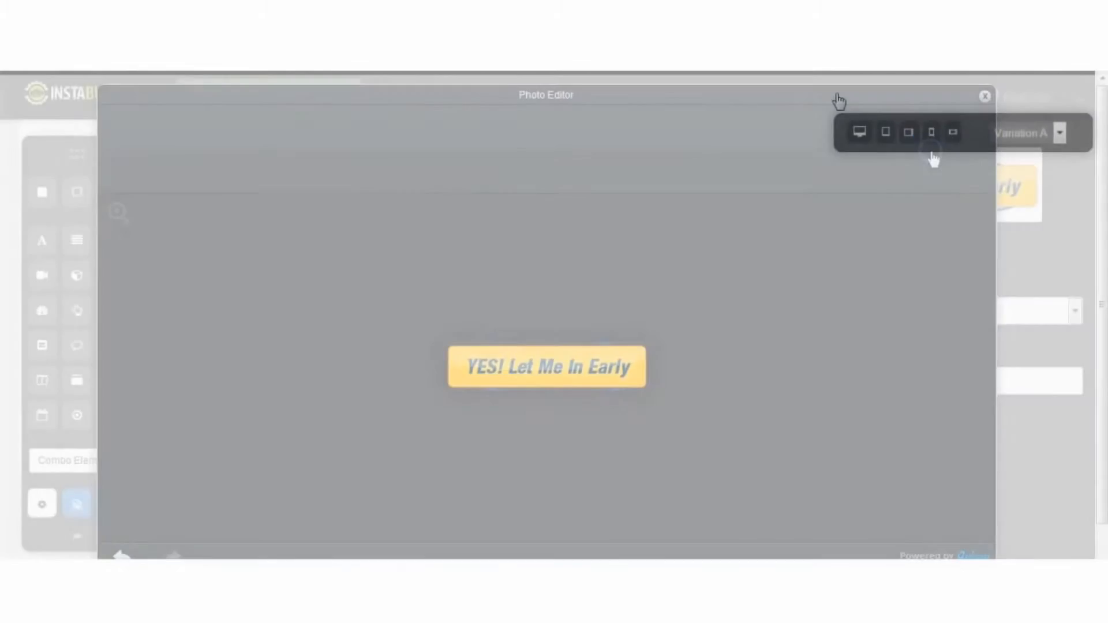
Preview the one-time-offer page at tablet portrait and landscape widths, then return to the editor.
{"action": "left_click", "coordinate": [984, 96]}
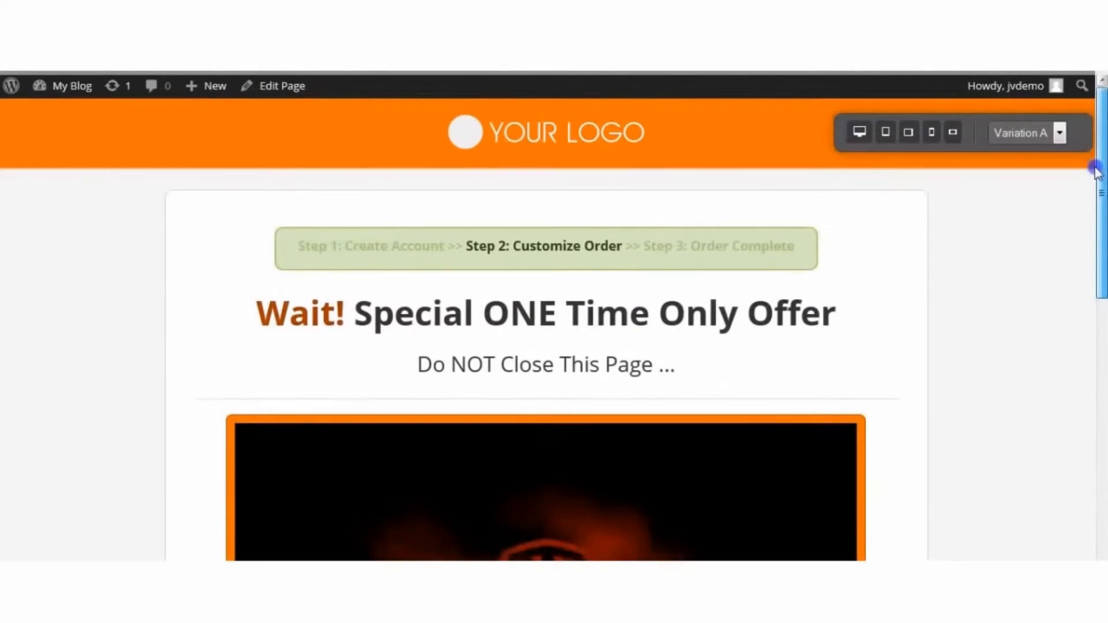
{"action": "left_click", "coordinate": [885, 133]}
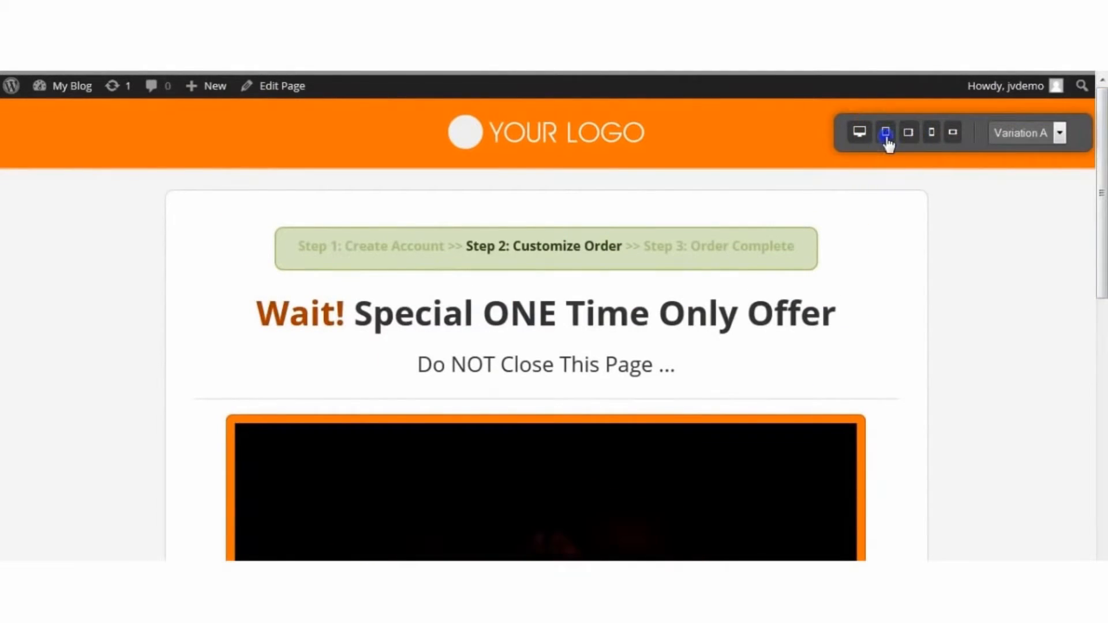
{"action": "left_click", "coordinate": [885, 132]}
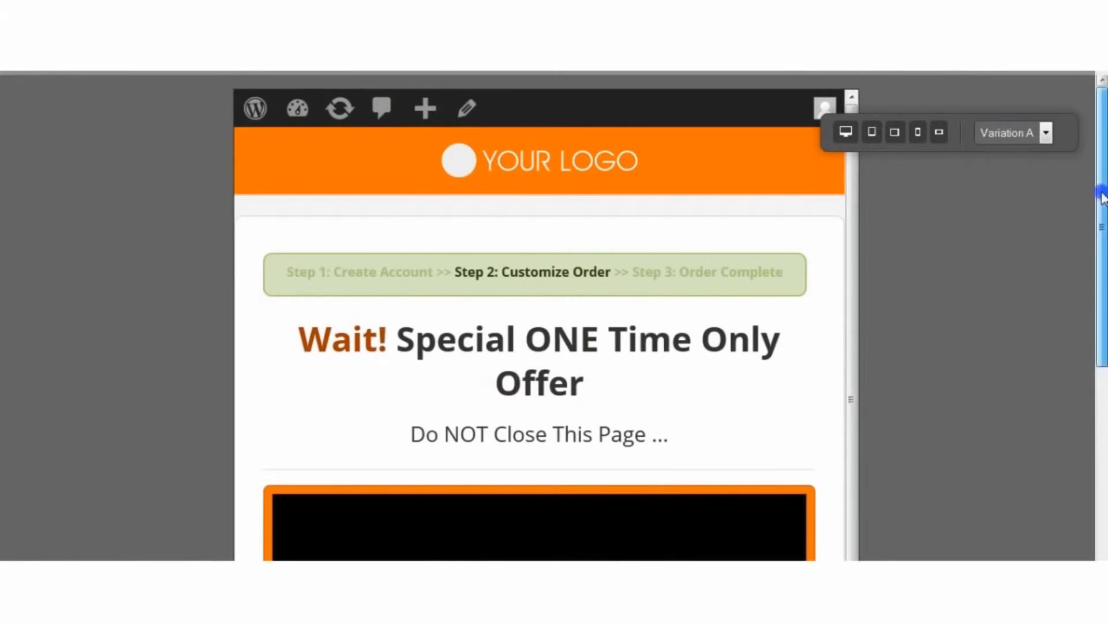
{"action": "scroll", "scroll_direction": "down", "scroll_amount": 3}
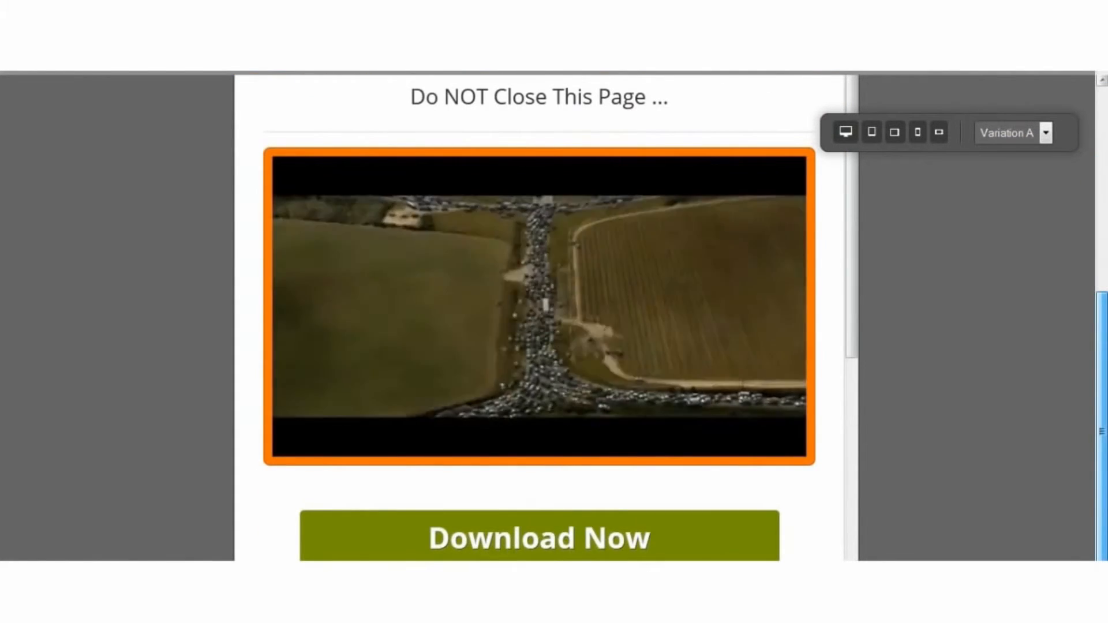
{"action": "left_click", "coordinate": [894, 132]}
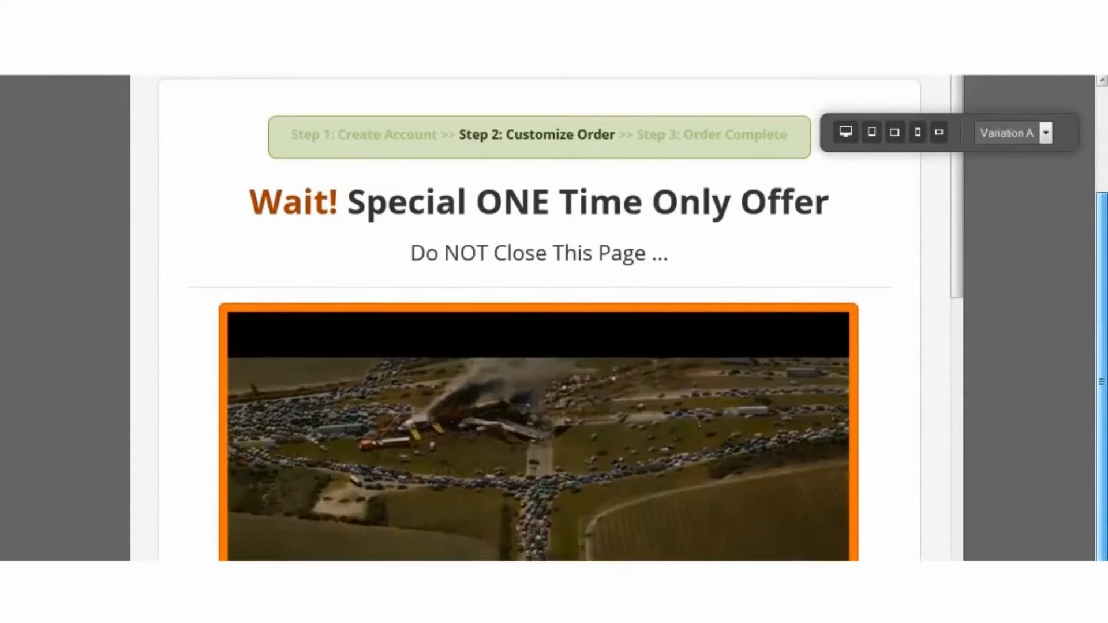
{"action": "scroll", "scroll_direction": "up", "scroll_amount": 3}
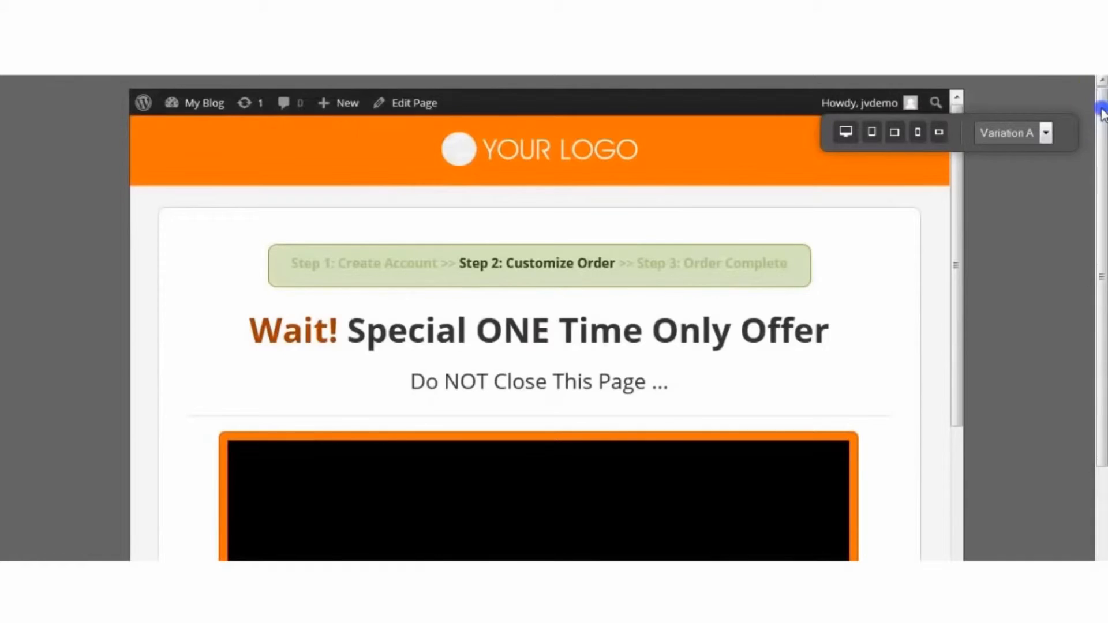
{"action": "left_click", "coordinate": [917, 131]}
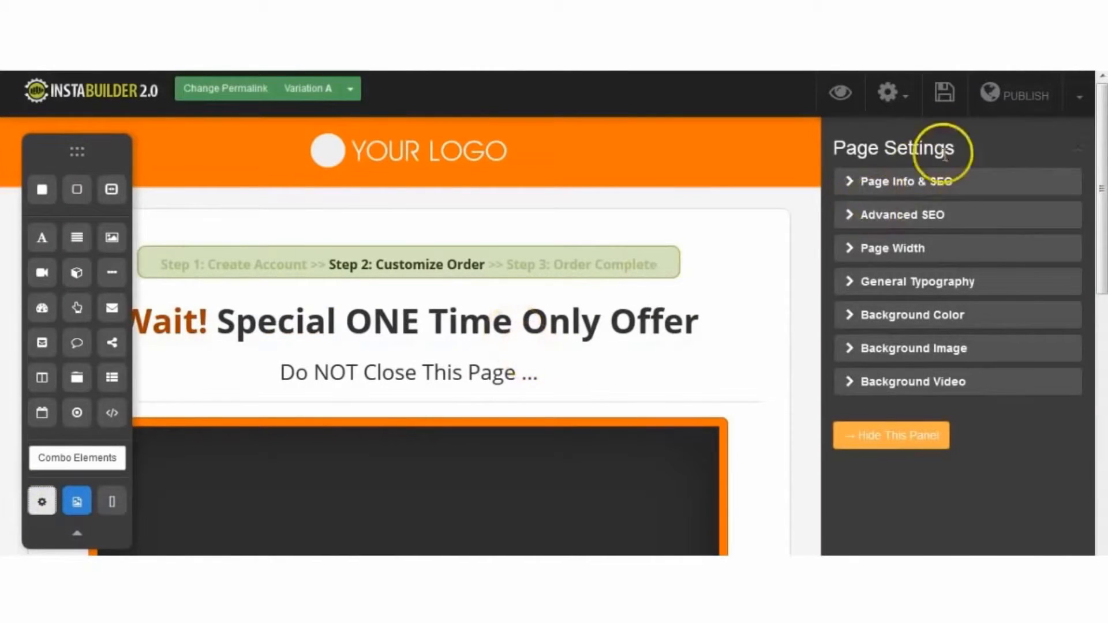
{"action": "mouse_move", "coordinate": [936, 191]}
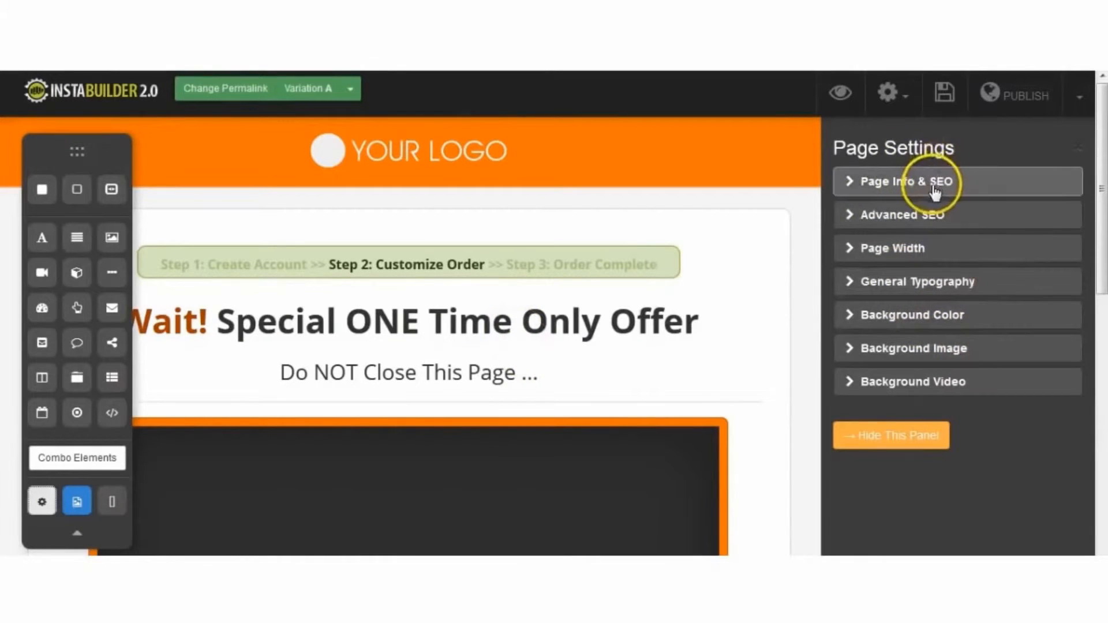
Enter 'Your SEO Frien…' as the Page Title and review the Advanced SEO noindex/noodp options.
{"action": "left_click", "coordinate": [904, 182]}
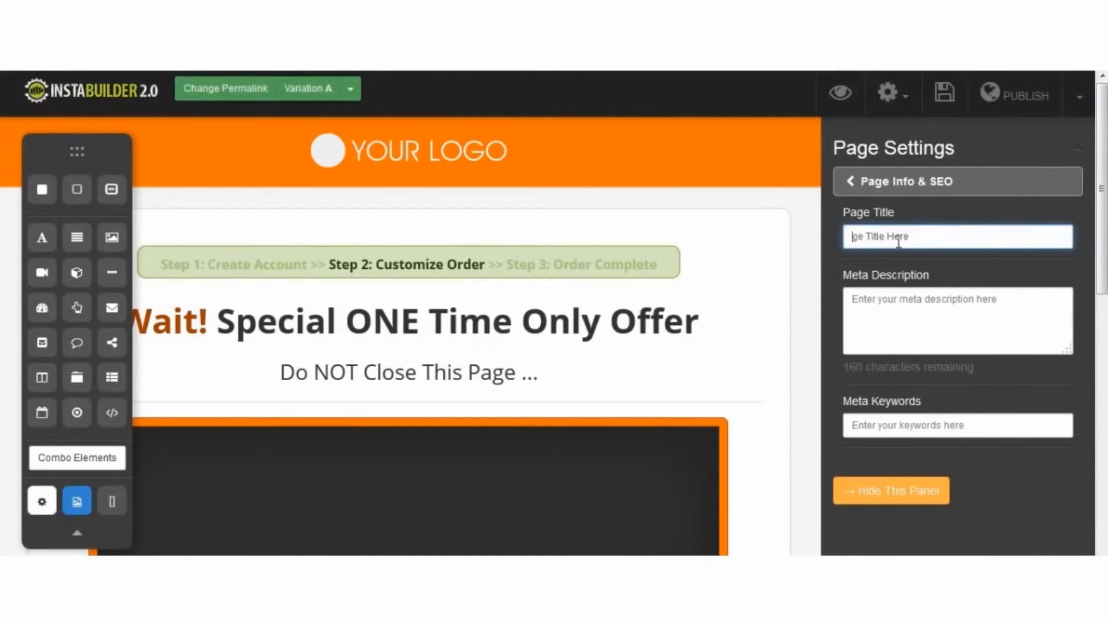
{"action": "type", "text": "Your."}
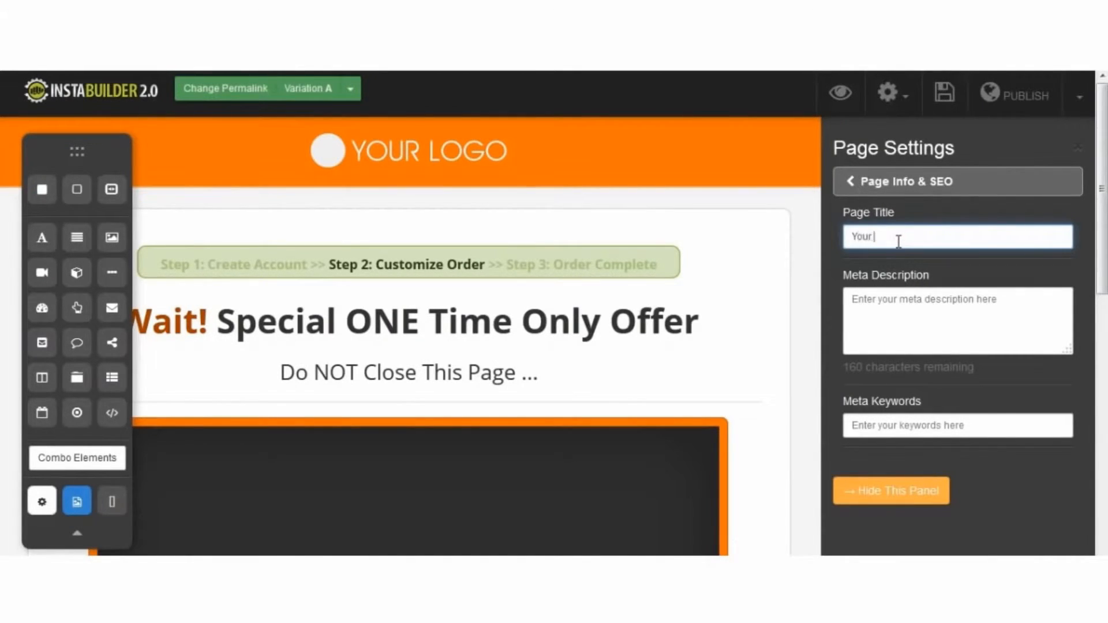
{"action": "type", "text": "SEO Frien"}
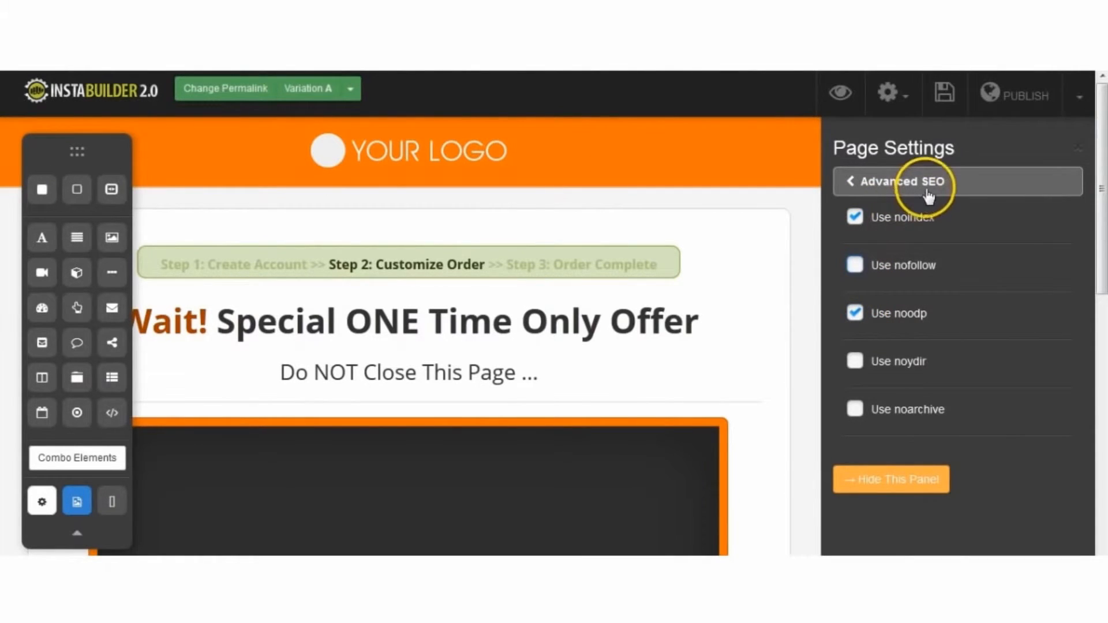
{"action": "left_click", "coordinate": [901, 181]}
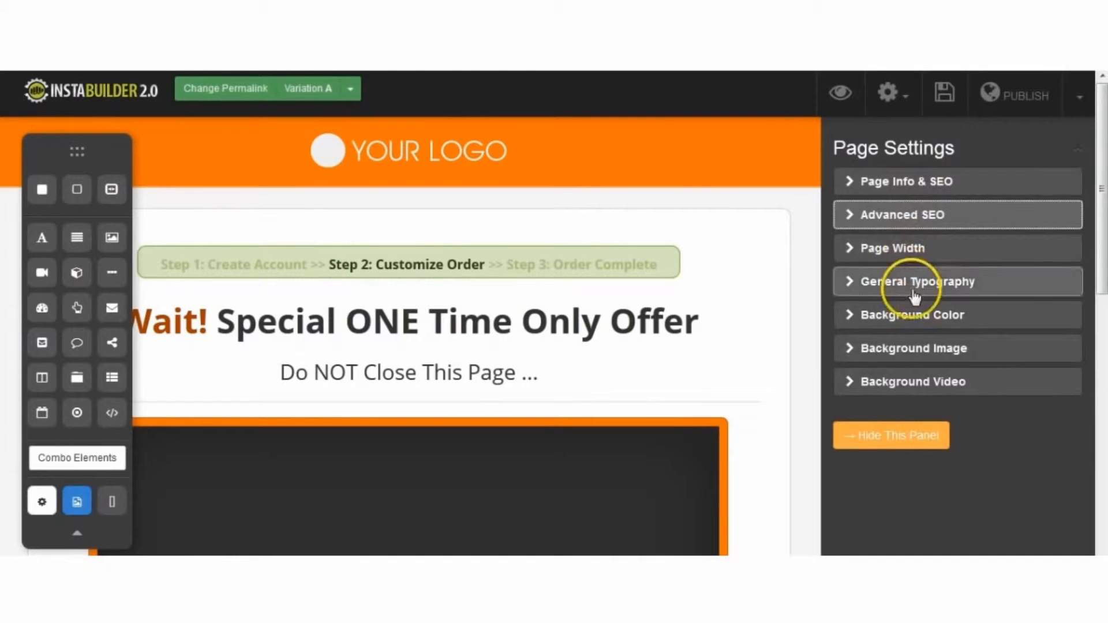
{"action": "left_click", "coordinate": [351, 89]}
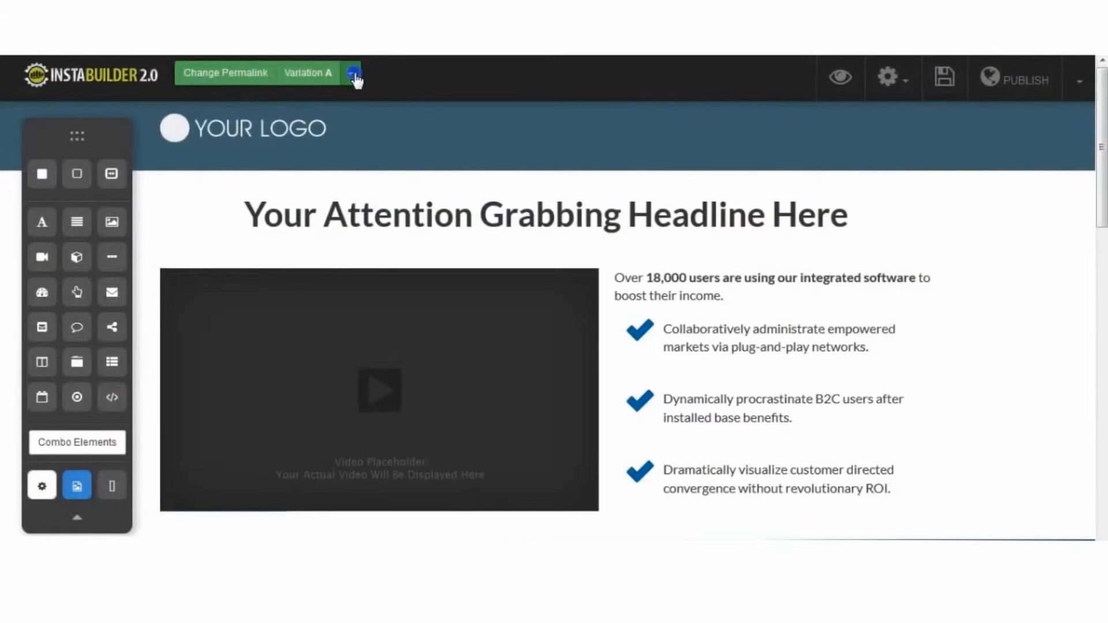
Create Variation B as a duplicate of the current split-test variation.
{"action": "left_click", "coordinate": [350, 73]}
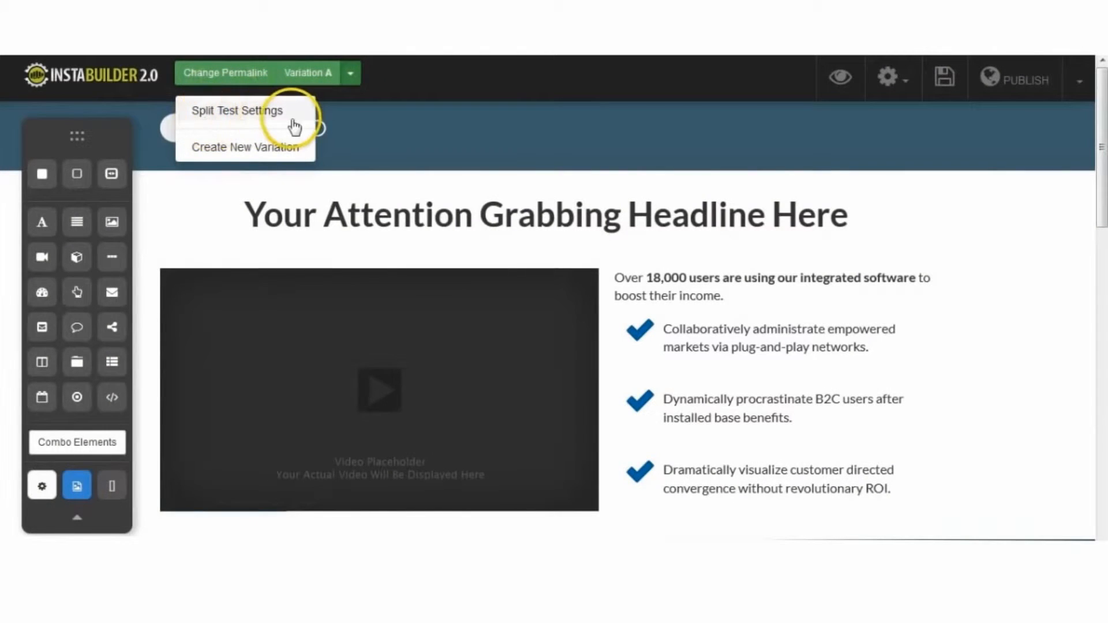
{"action": "mouse_move", "coordinate": [277, 153]}
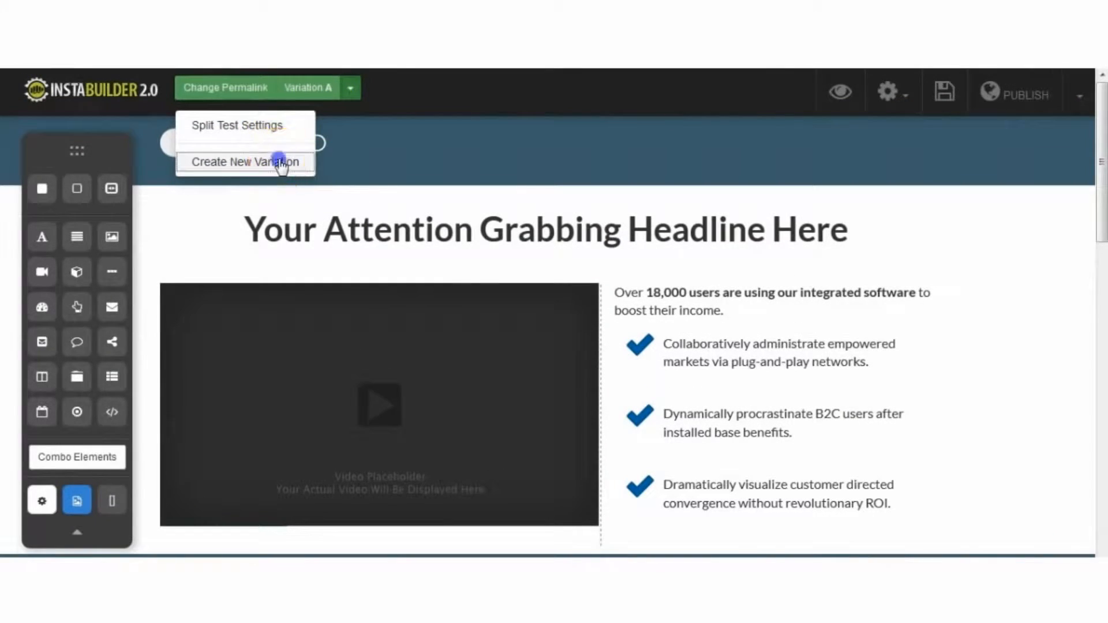
{"action": "left_click", "coordinate": [245, 161]}
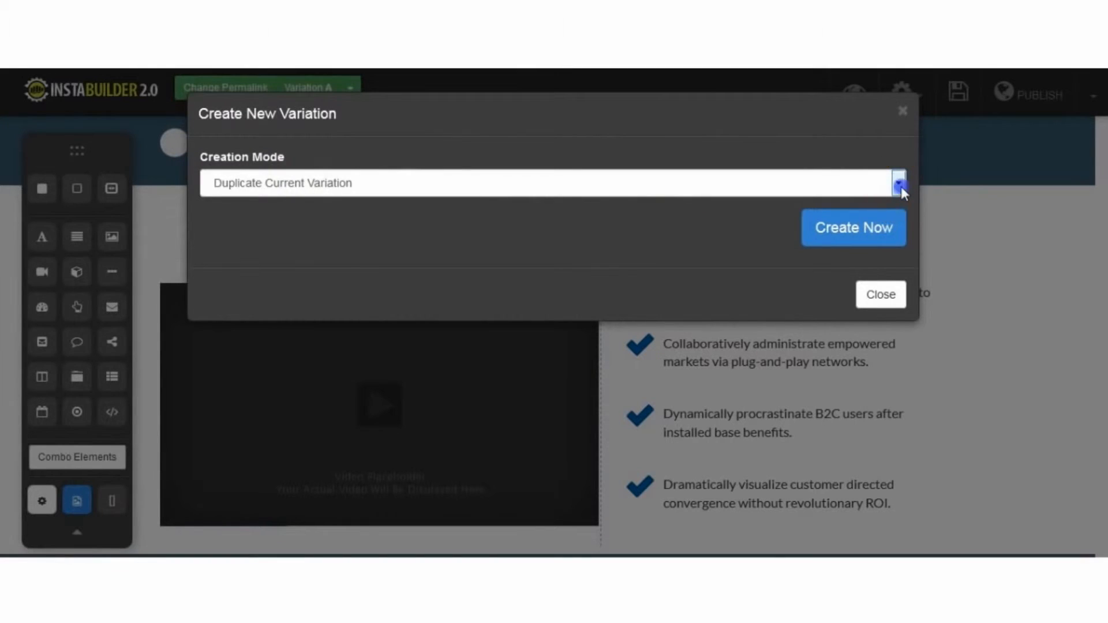
{"action": "left_click", "coordinate": [897, 182]}
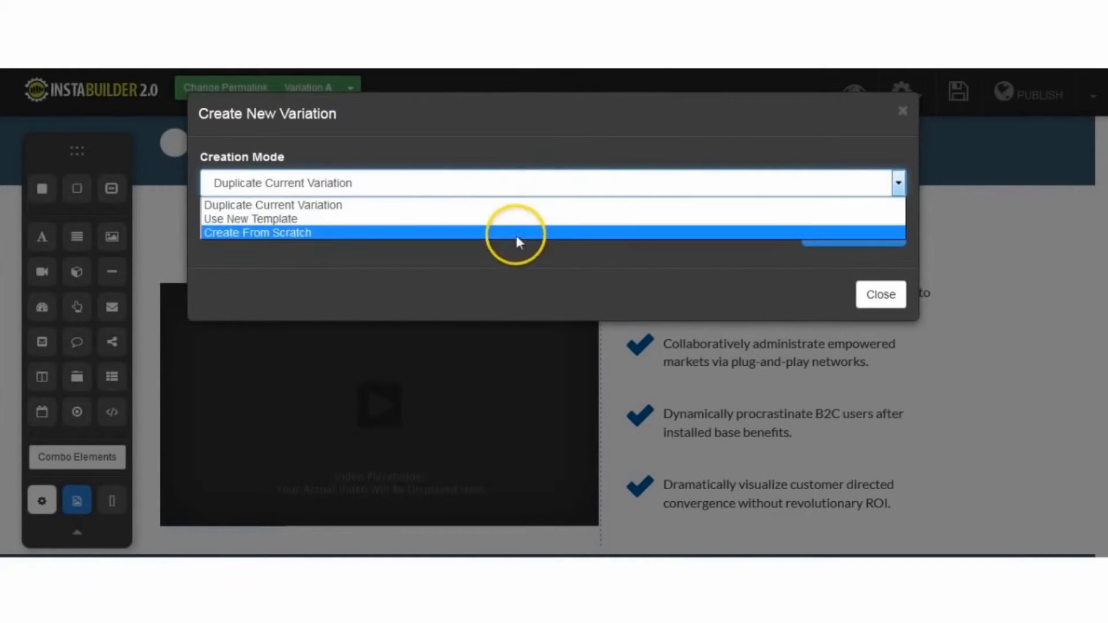
{"action": "left_click", "coordinate": [853, 227]}
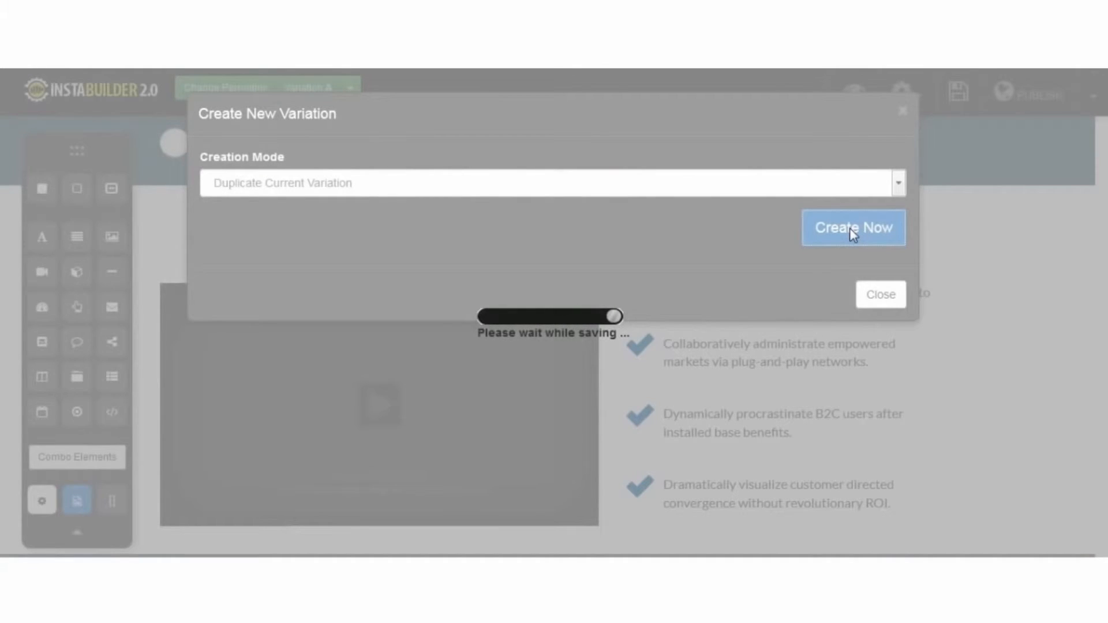
{"action": "left_click", "coordinate": [851, 227]}
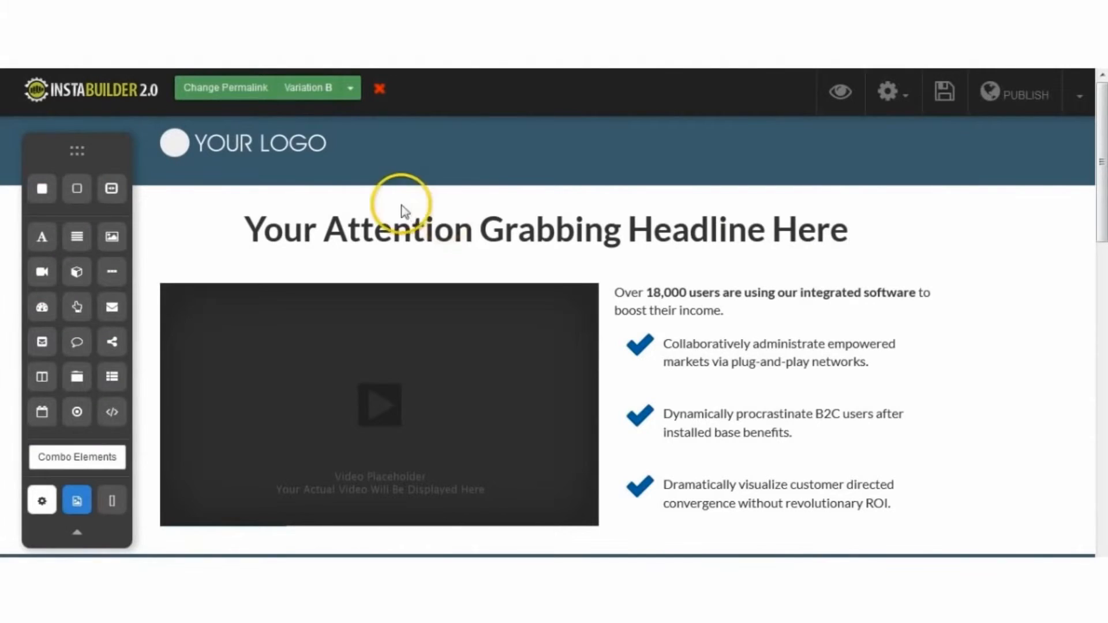
{"action": "mouse_move", "coordinate": [349, 92]}
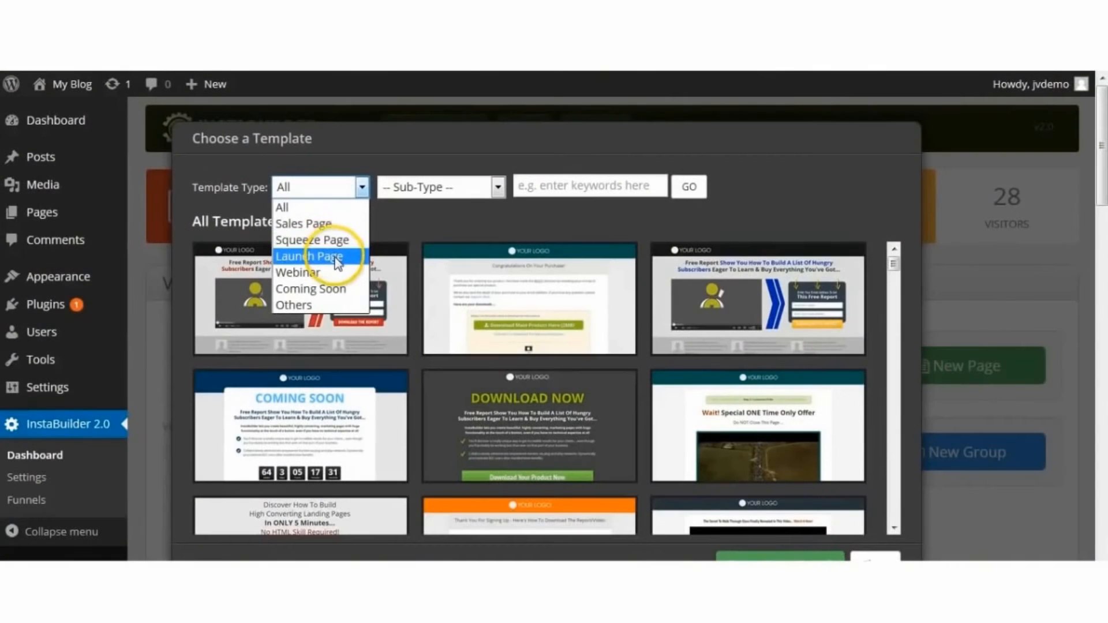
Load the Coming Soon countdown template and try typing 'your email' into its signup field.
{"action": "left_click", "coordinate": [309, 288]}
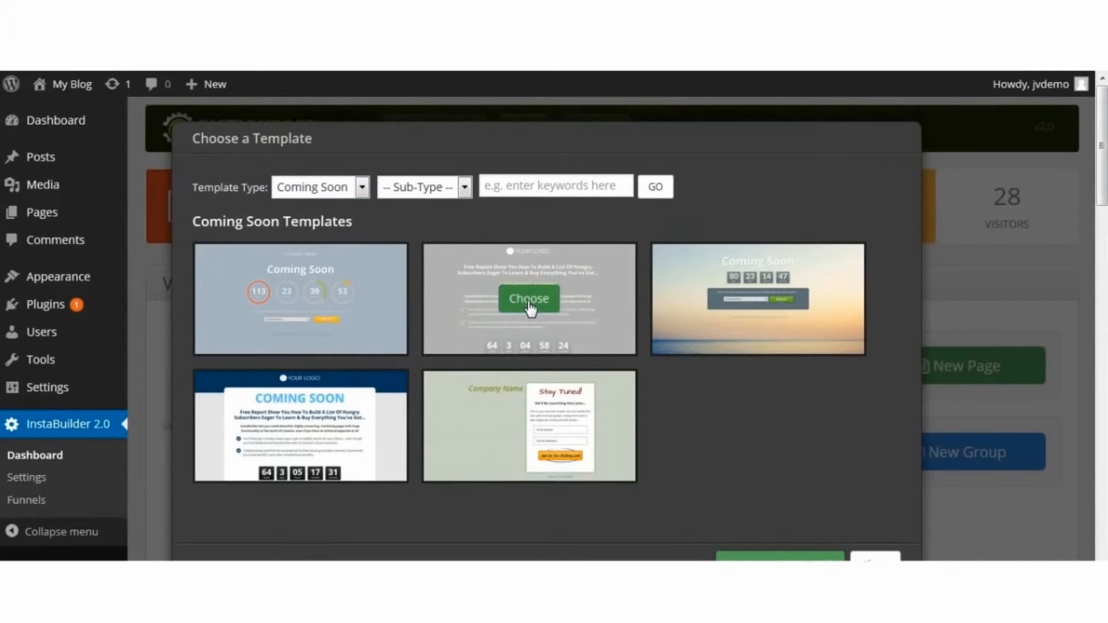
{"action": "left_click", "coordinate": [529, 297]}
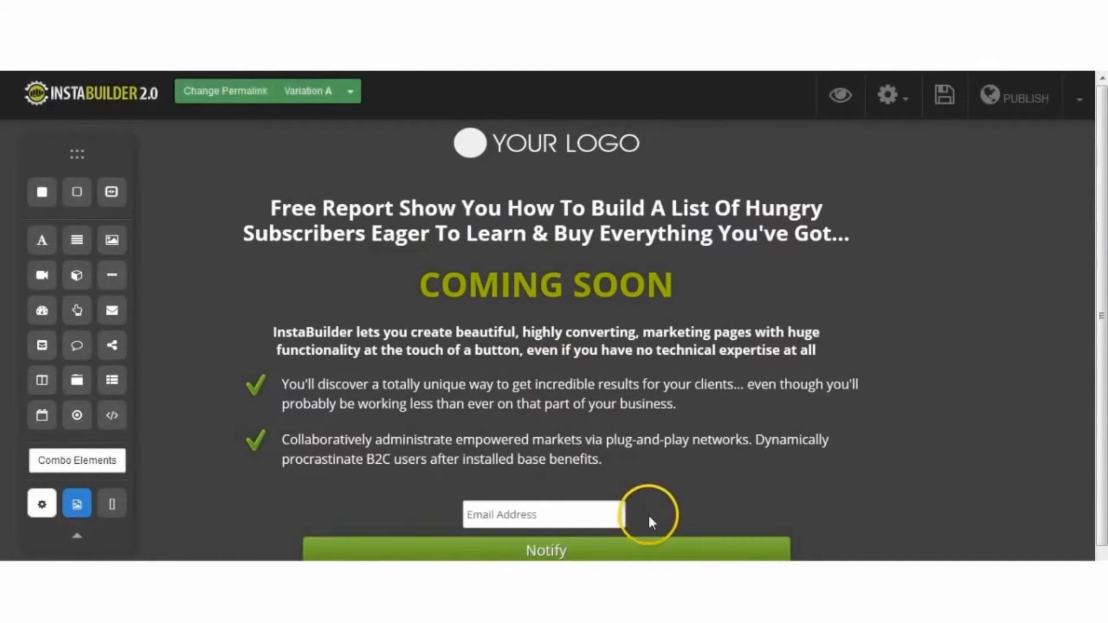
{"action": "mouse_move", "coordinate": [600, 515]}
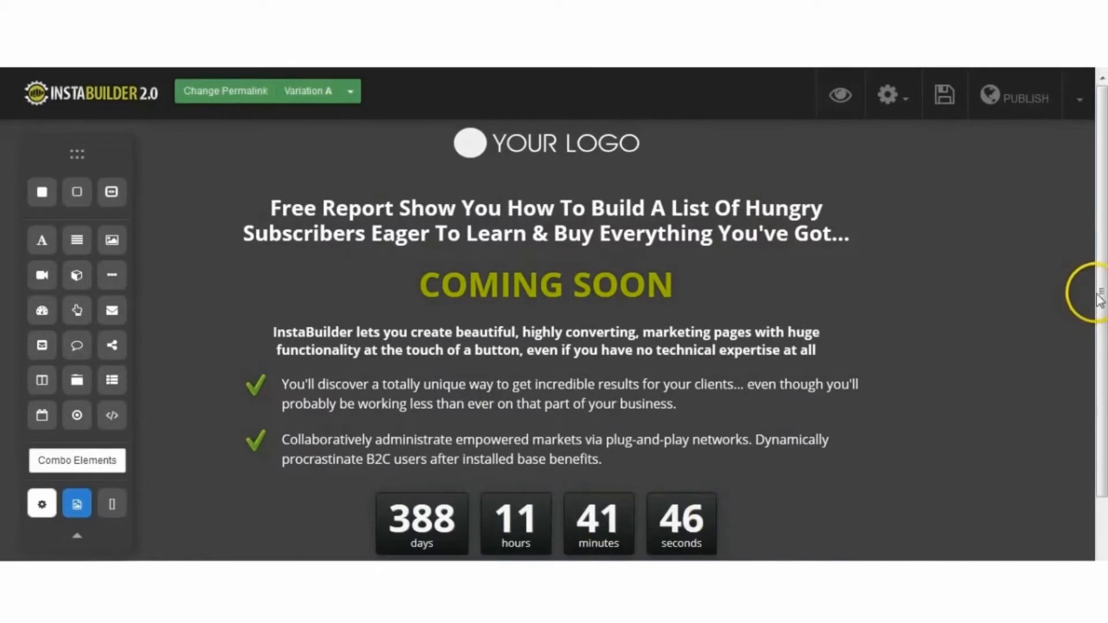
{"action": "scroll", "scroll_direction": "down", "scroll_amount": 3}
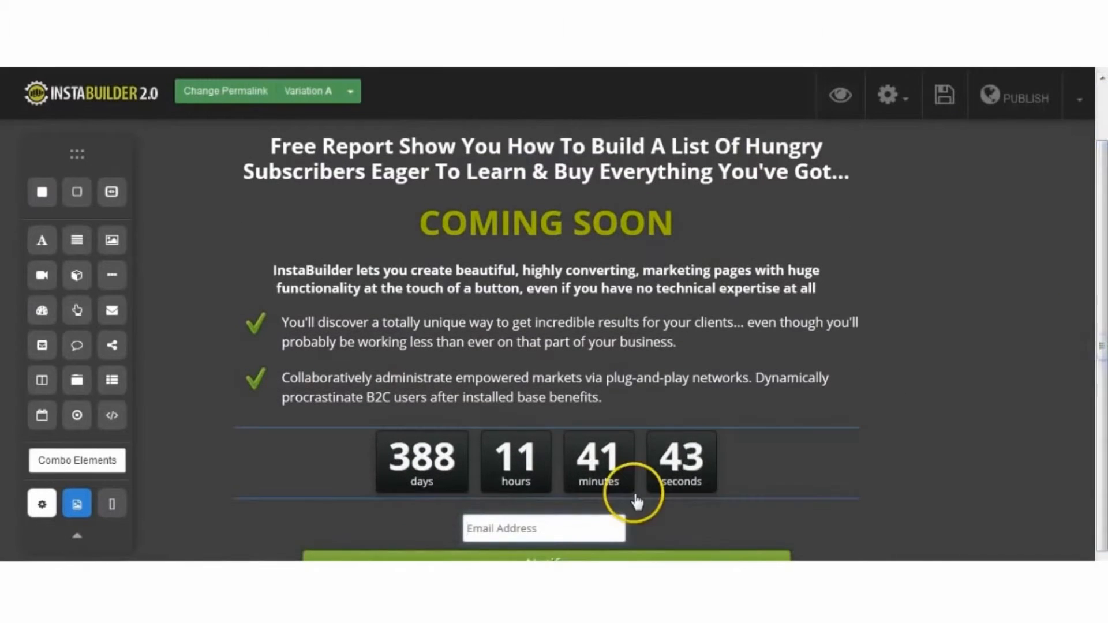
{"action": "type", "text": "you"}
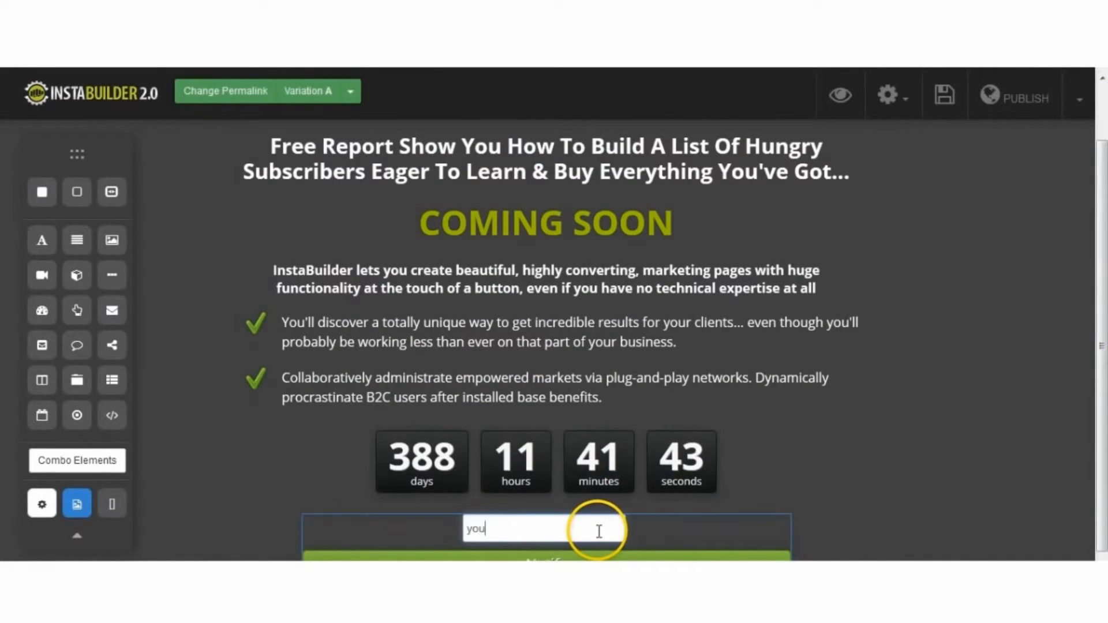
{"action": "type", "text": "r email"}
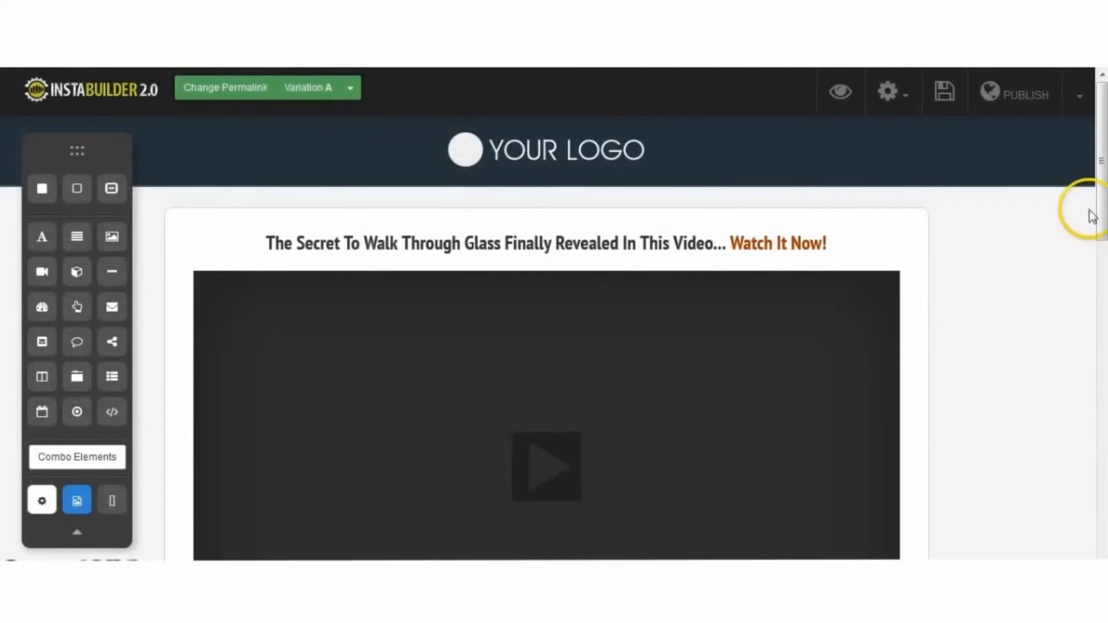
Add a Countdown element and the Order Scarcity #2 combo block beneath the sales video.
{"action": "scroll", "scroll_direction": "down", "scroll_amount": 3}
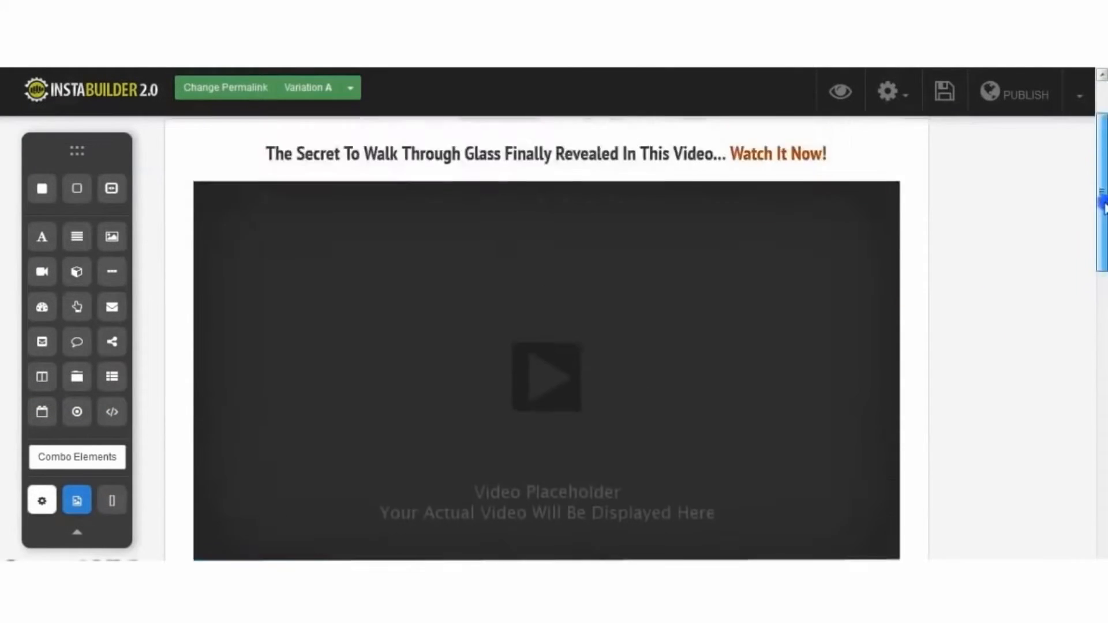
{"action": "scroll", "scroll_direction": "down", "scroll_amount": 3}
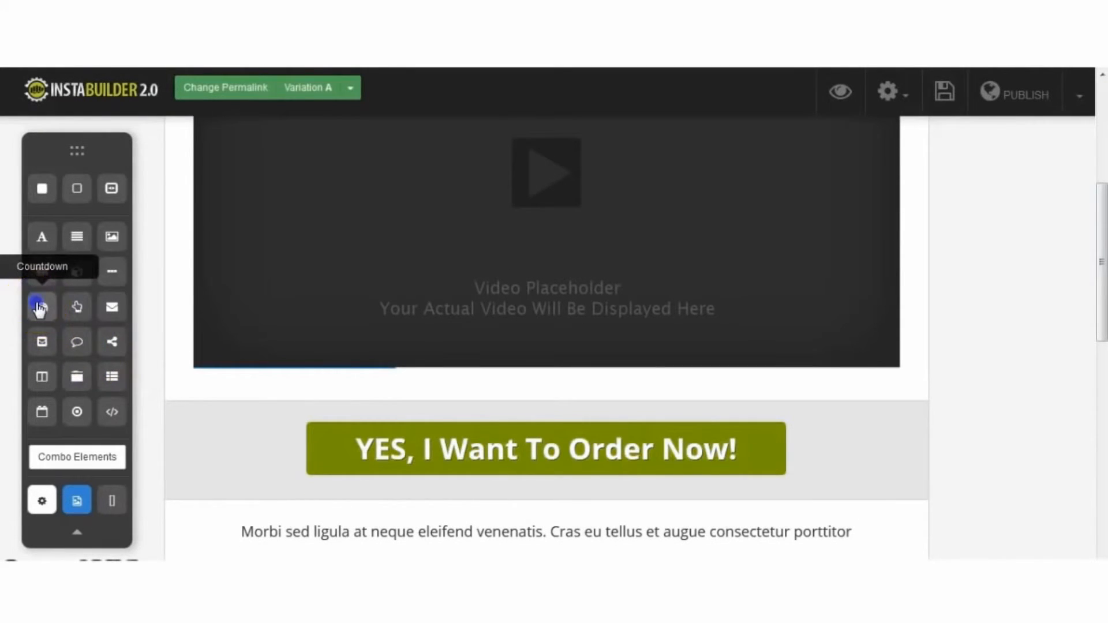
{"action": "left_click", "coordinate": [41, 306]}
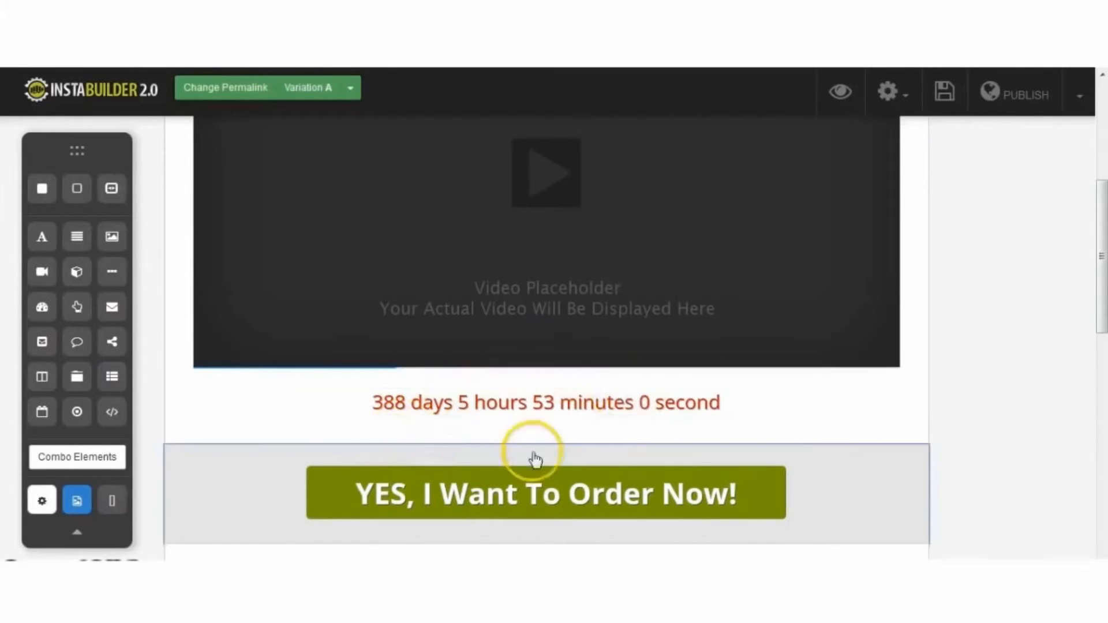
{"action": "mouse_move", "coordinate": [105, 466]}
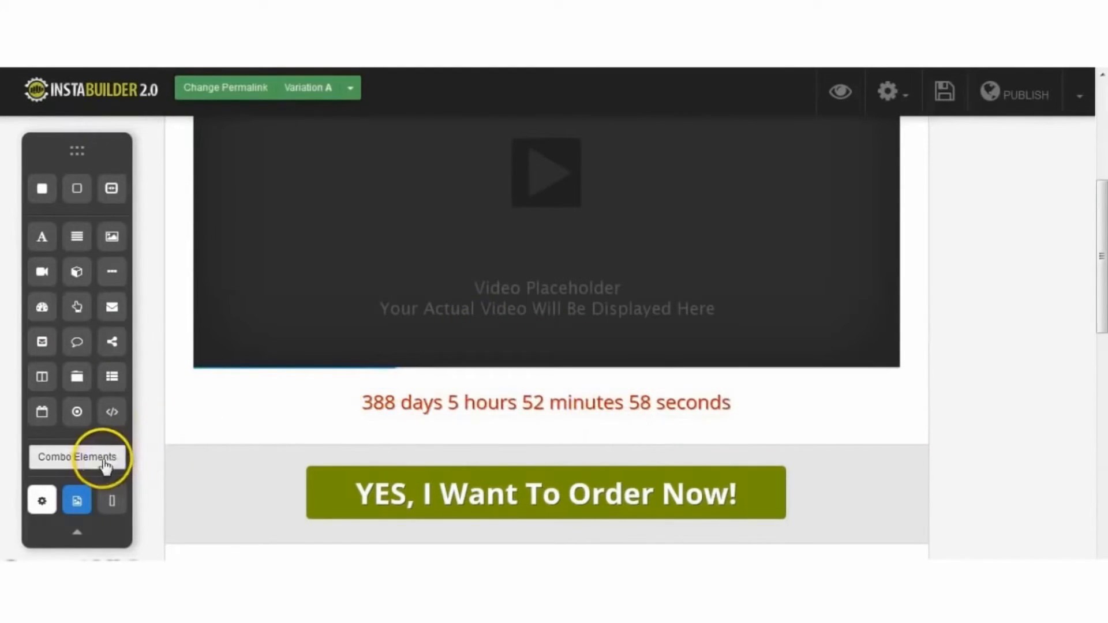
{"action": "left_click", "coordinate": [76, 457]}
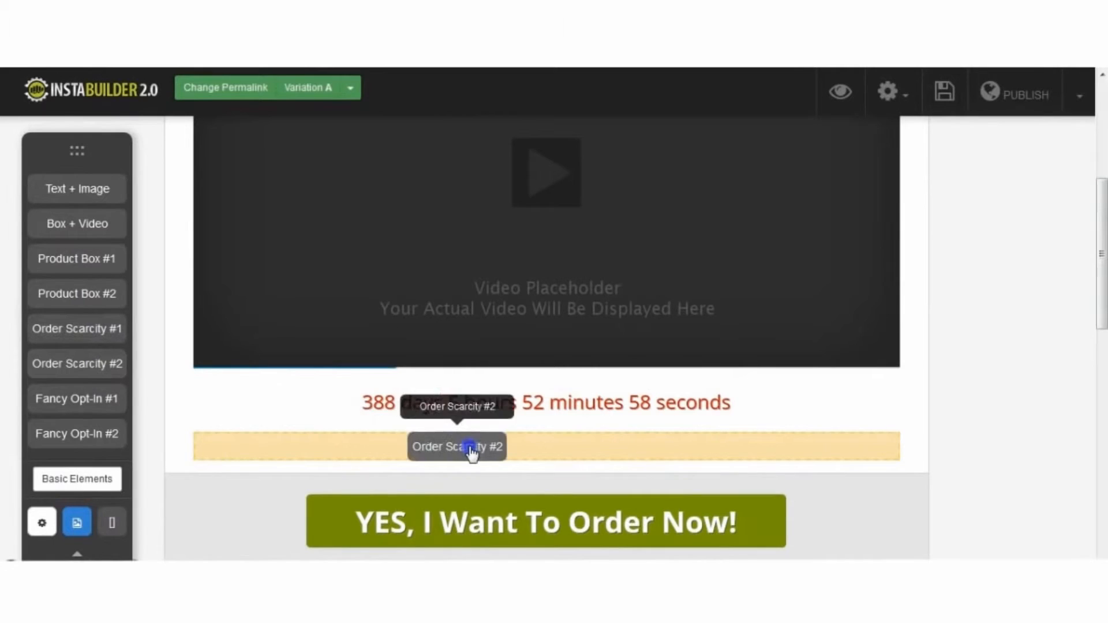
{"action": "left_click", "coordinate": [457, 446]}
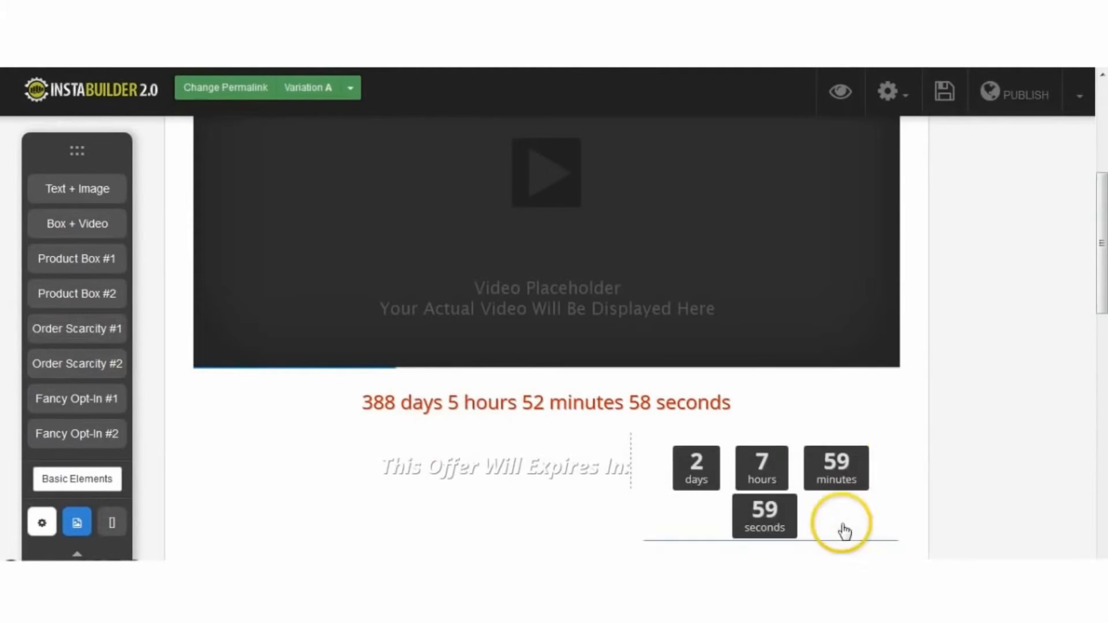
{"action": "scroll", "scroll_direction": "down", "scroll_amount": 3}
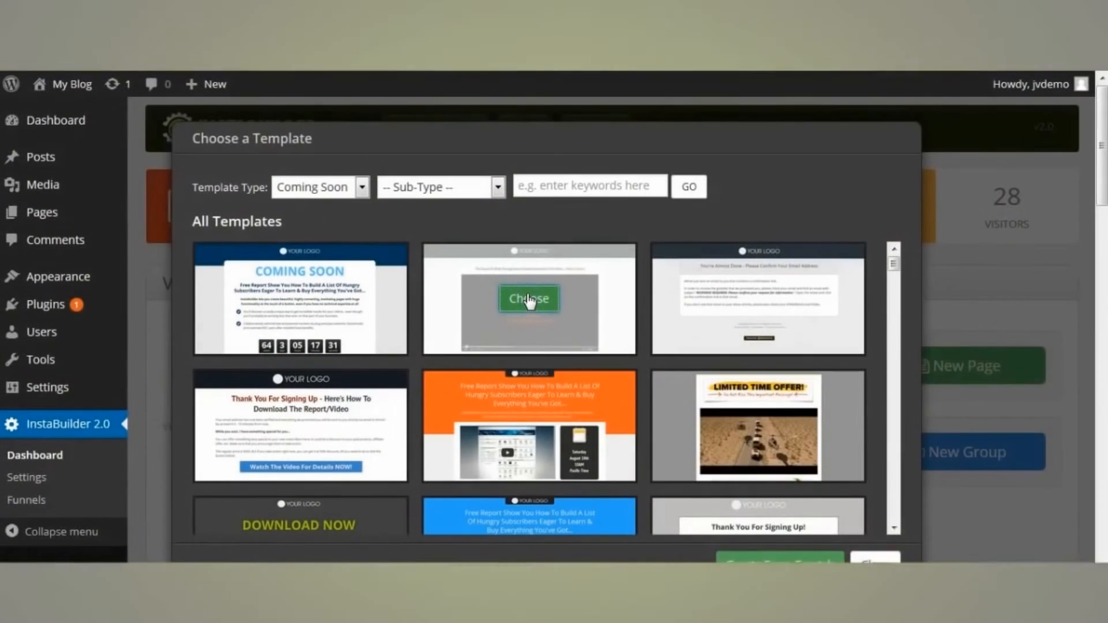
Enable a 1 h 14 m 25 s Display Delay on the order-button section in Section Settings.
{"action": "left_click", "coordinate": [528, 297]}
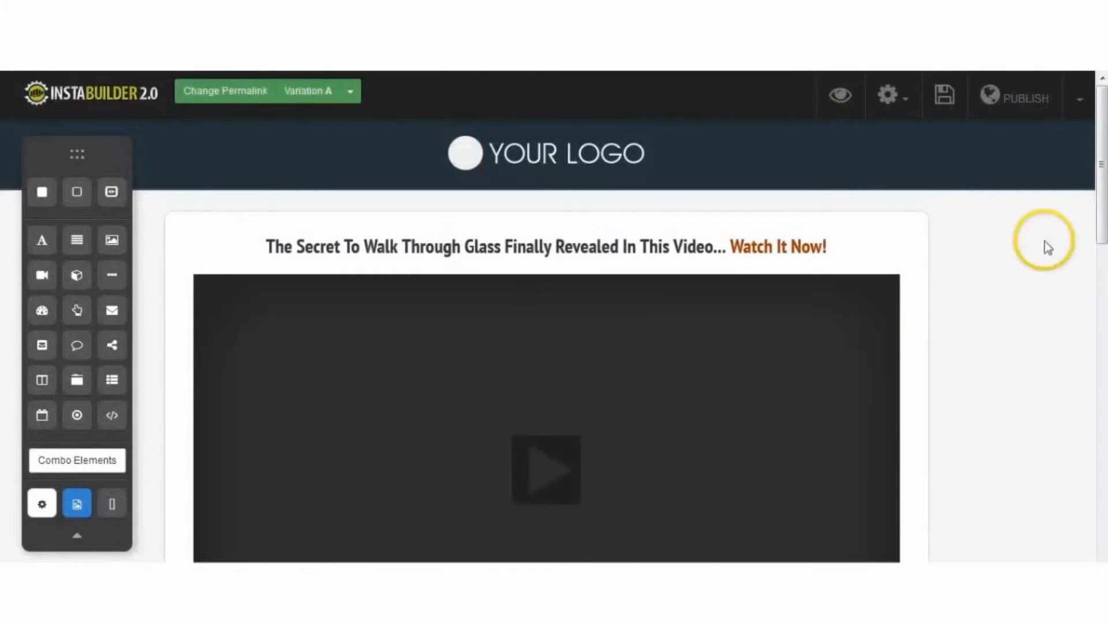
{"action": "scroll", "scroll_direction": "down", "scroll_amount": 3}
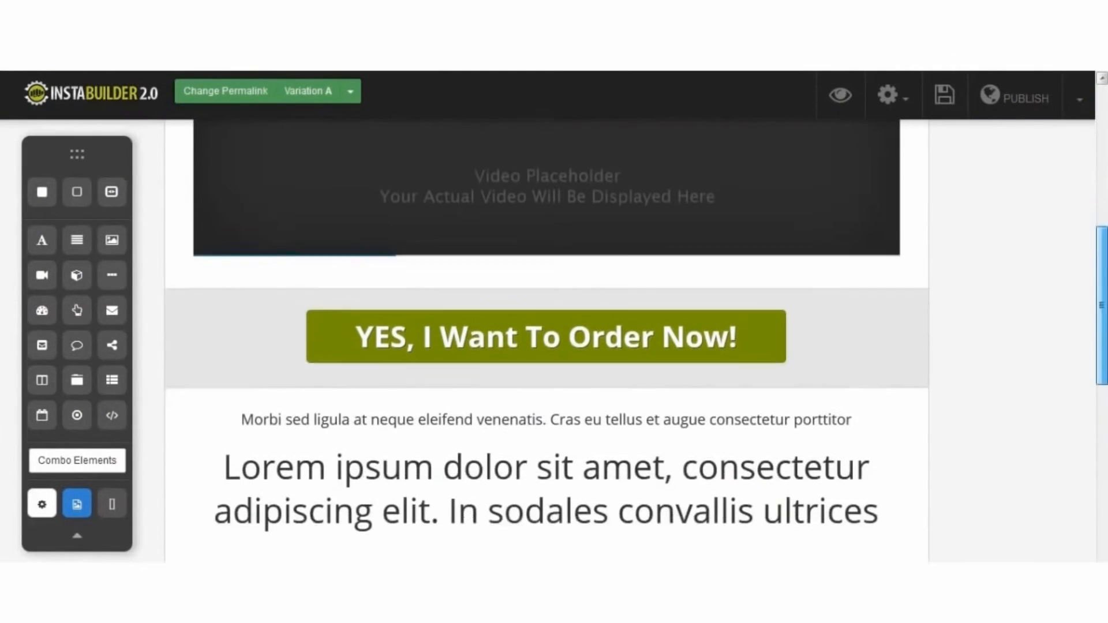
{"action": "scroll", "scroll_direction": "down", "scroll_amount": 3}
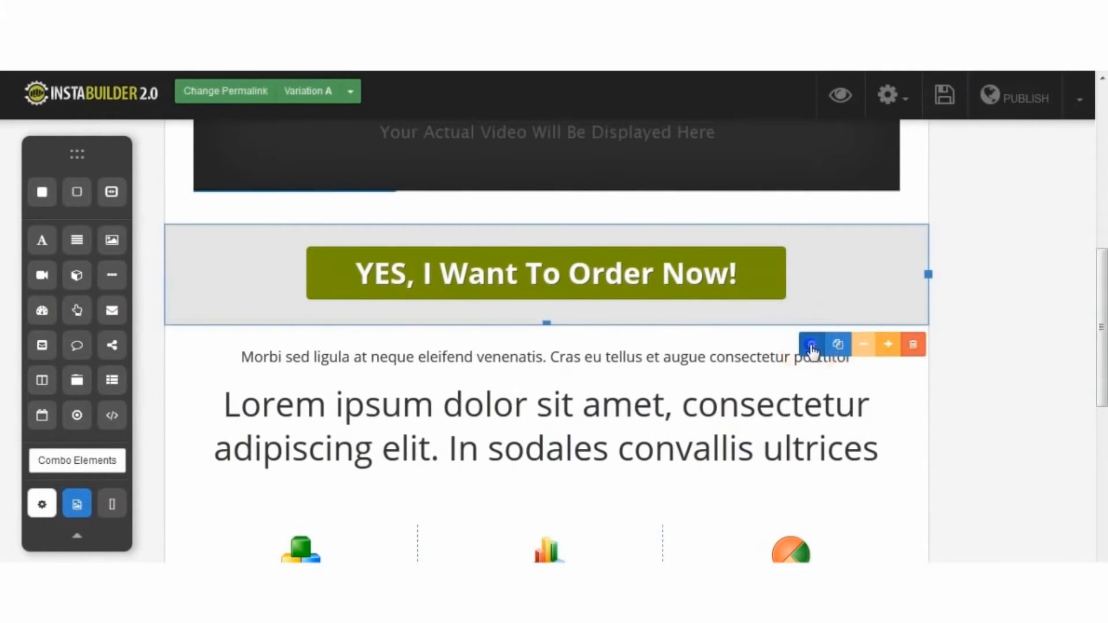
{"action": "left_click", "coordinate": [811, 345]}
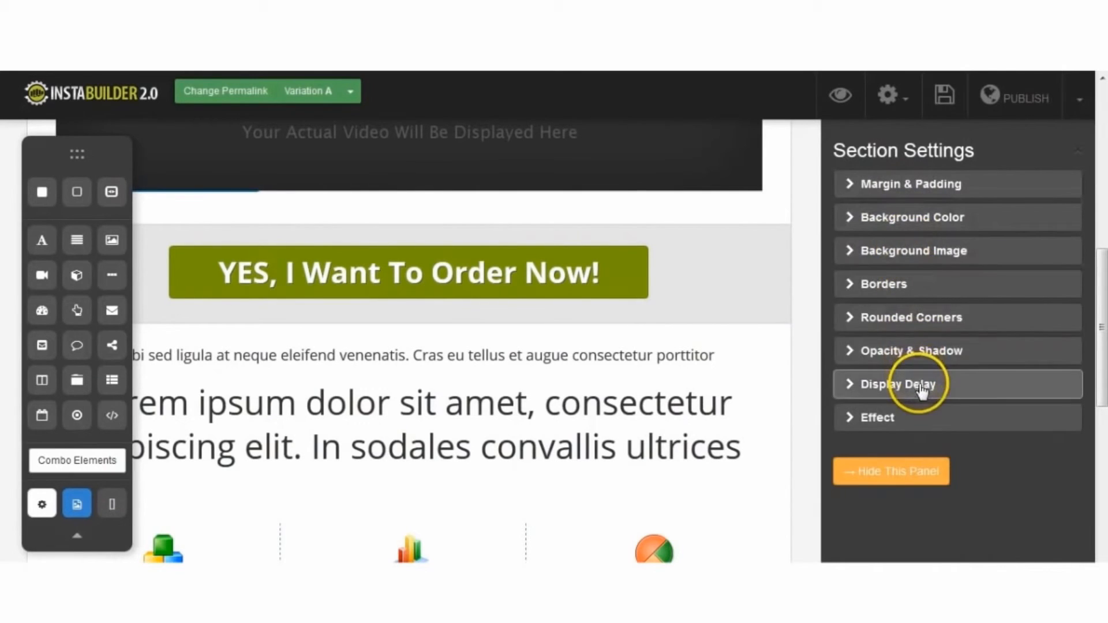
{"action": "left_click", "coordinate": [897, 383]}
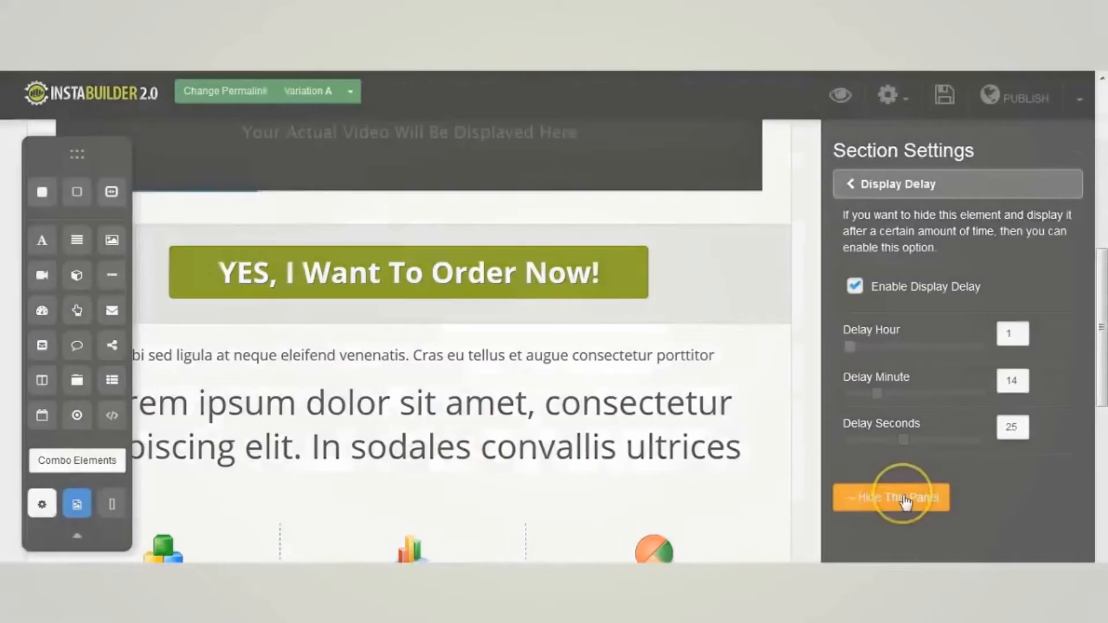
{"action": "left_click", "coordinate": [887, 92]}
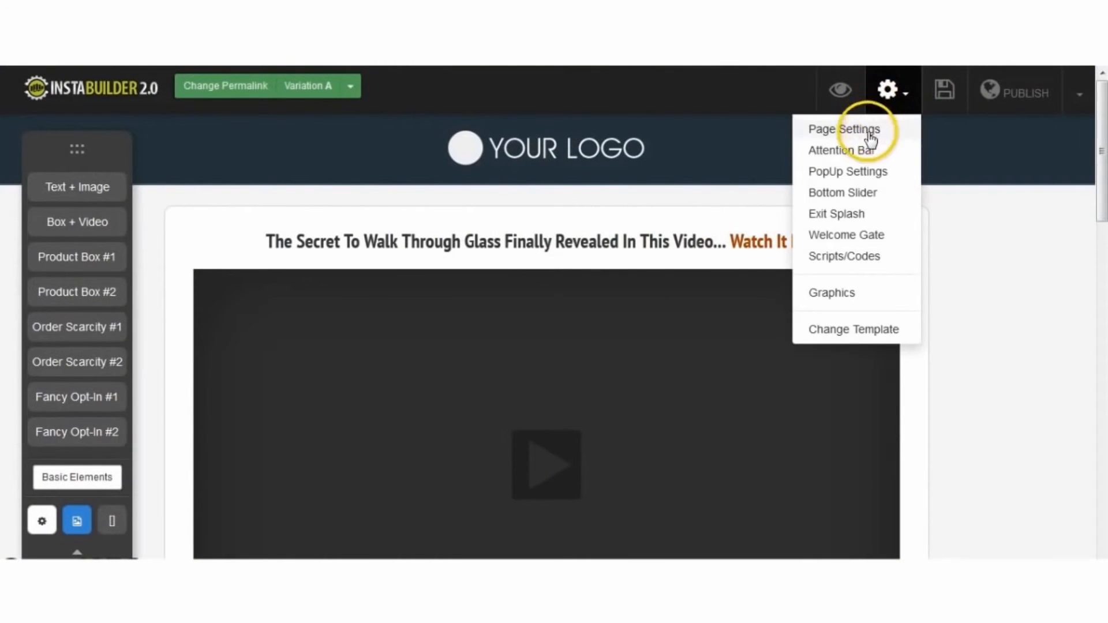
Enable the page popup in PopUp Settings, loading it once per browser session.
{"action": "left_click", "coordinate": [847, 170]}
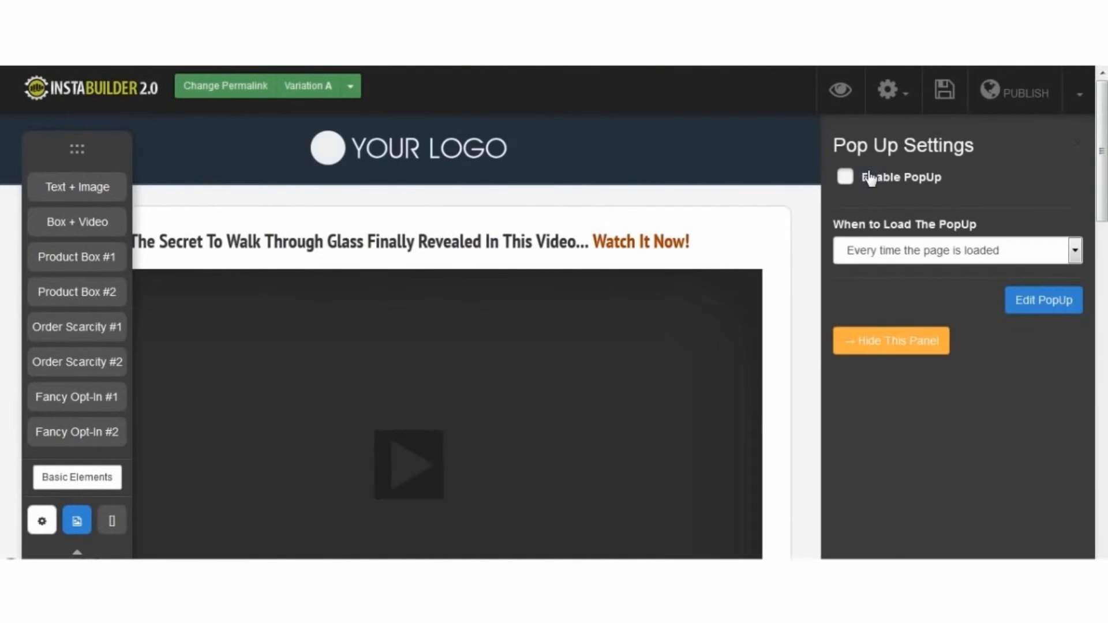
{"action": "left_click", "coordinate": [844, 176]}
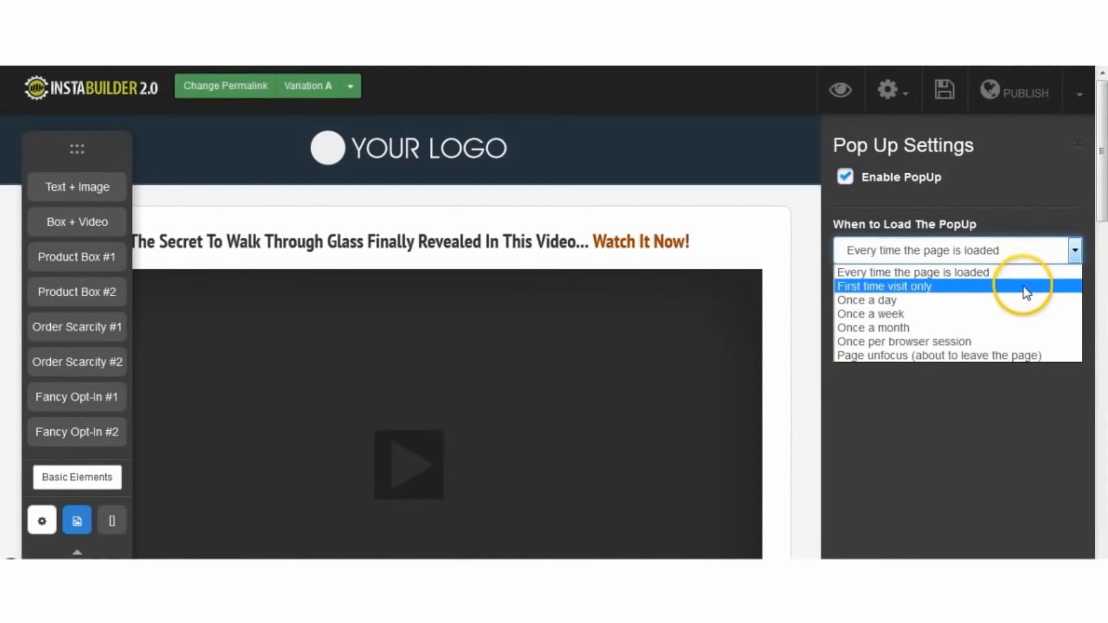
{"action": "mouse_move", "coordinate": [1025, 346]}
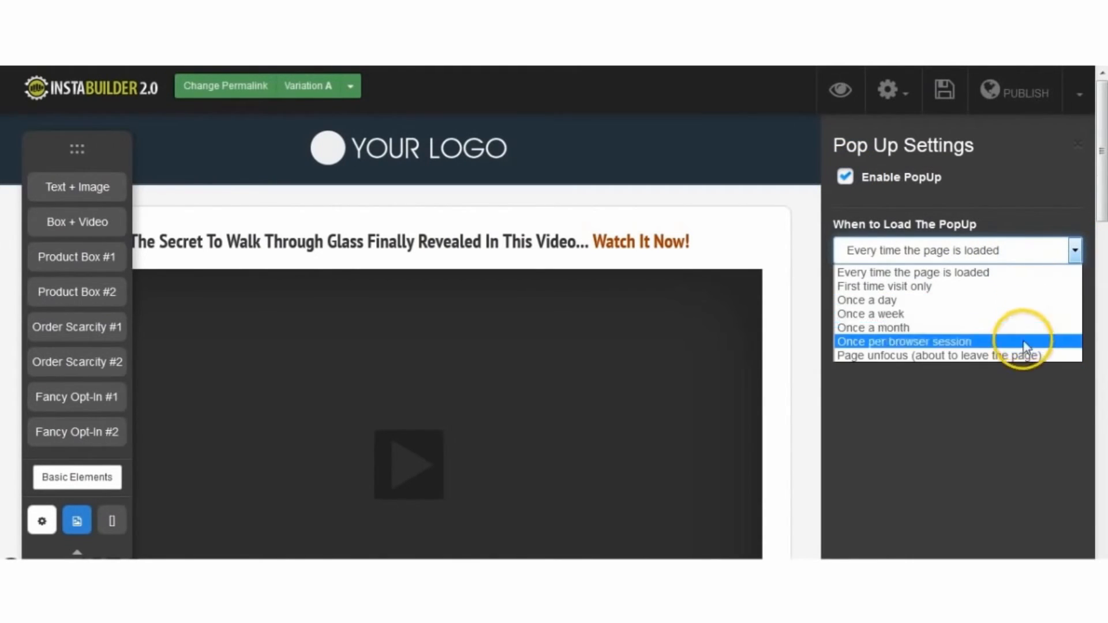
{"action": "left_click", "coordinate": [939, 355]}
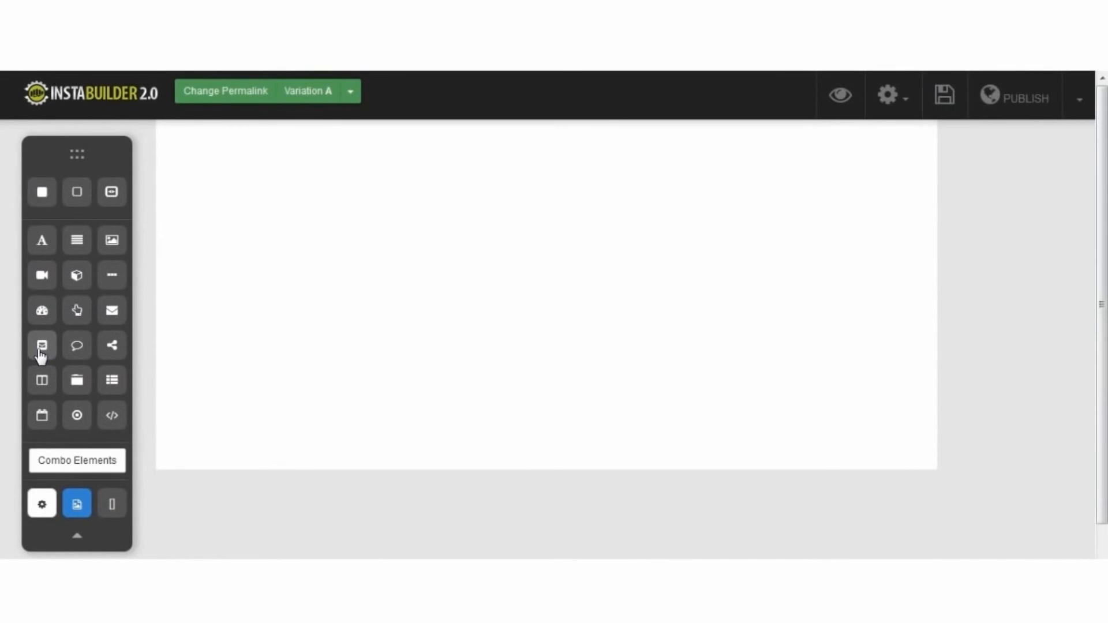
{"action": "mouse_move", "coordinate": [42, 345]}
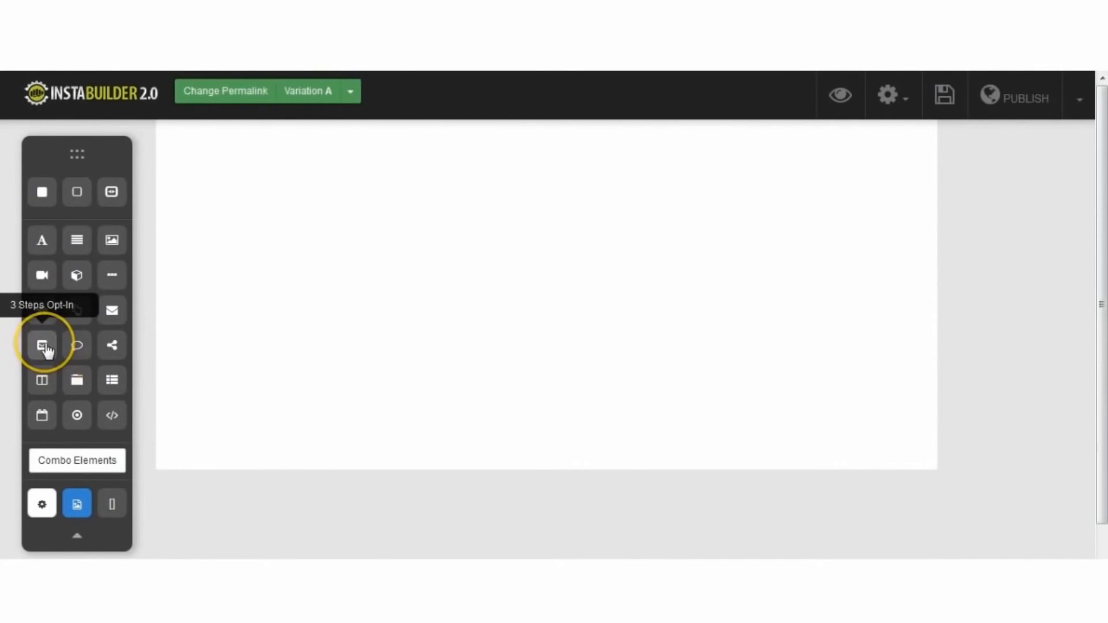
Insert a 3 Steps Opt-In into the empty section and advance through its video and next steps.
{"action": "left_click", "coordinate": [42, 345]}
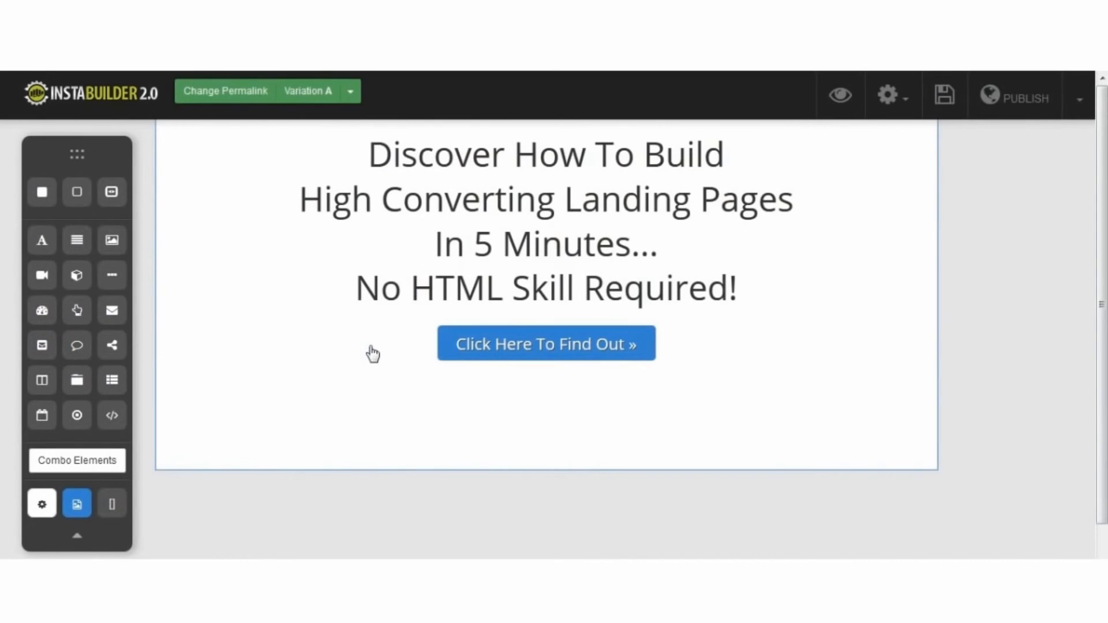
{"action": "left_click", "coordinate": [372, 353]}
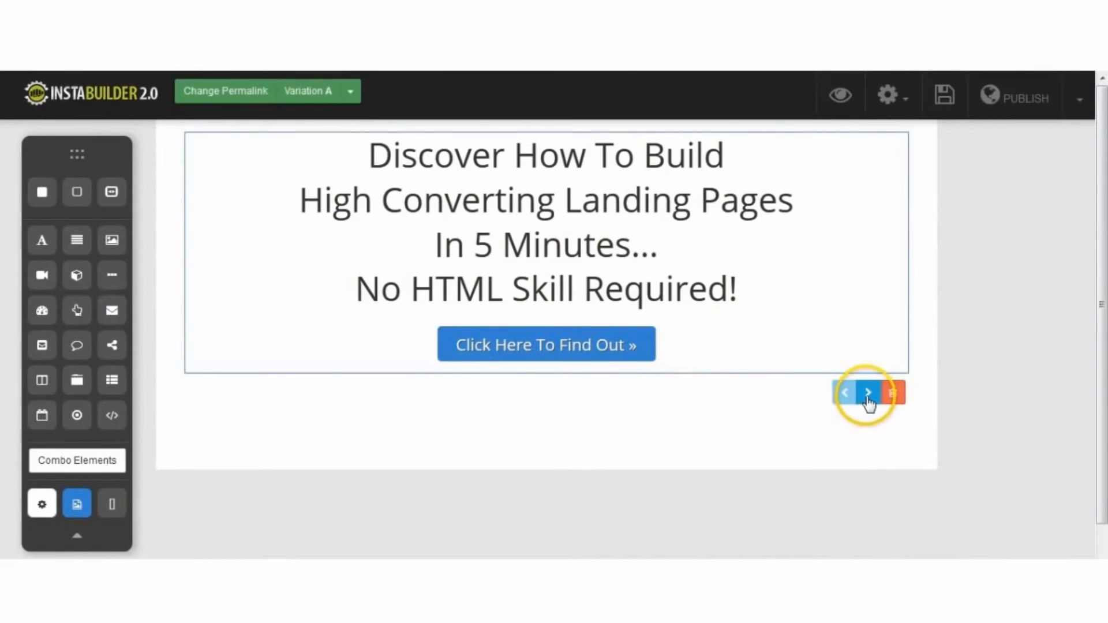
{"action": "mouse_move", "coordinate": [868, 392]}
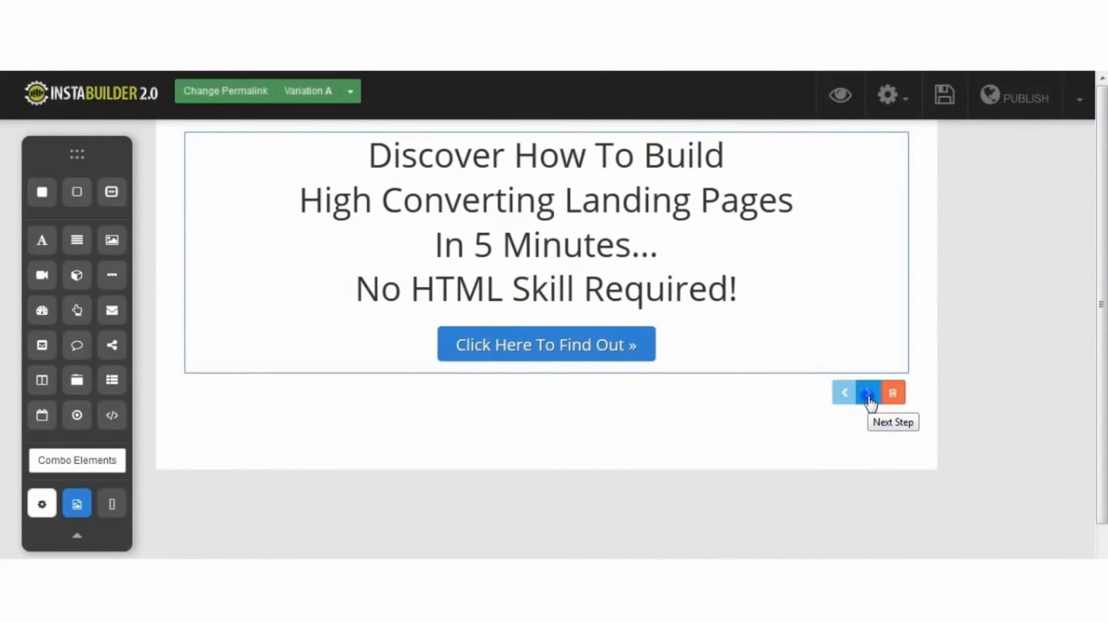
{"action": "left_click", "coordinate": [868, 392]}
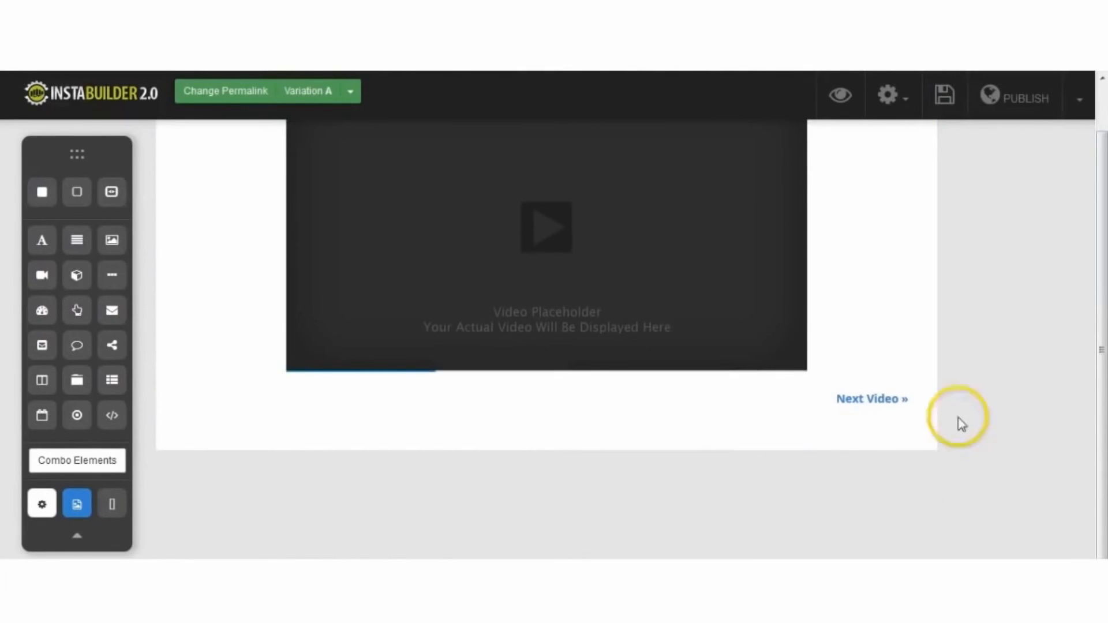
{"action": "scroll", "scroll_direction": "up", "scroll_amount": 3}
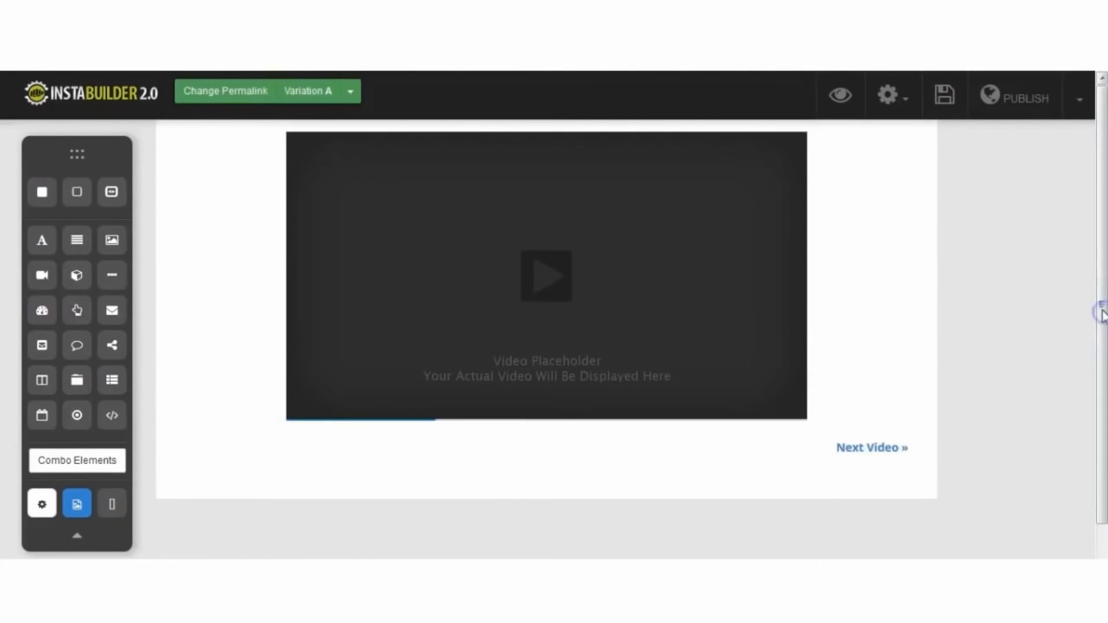
{"action": "mouse_move", "coordinate": [870, 447]}
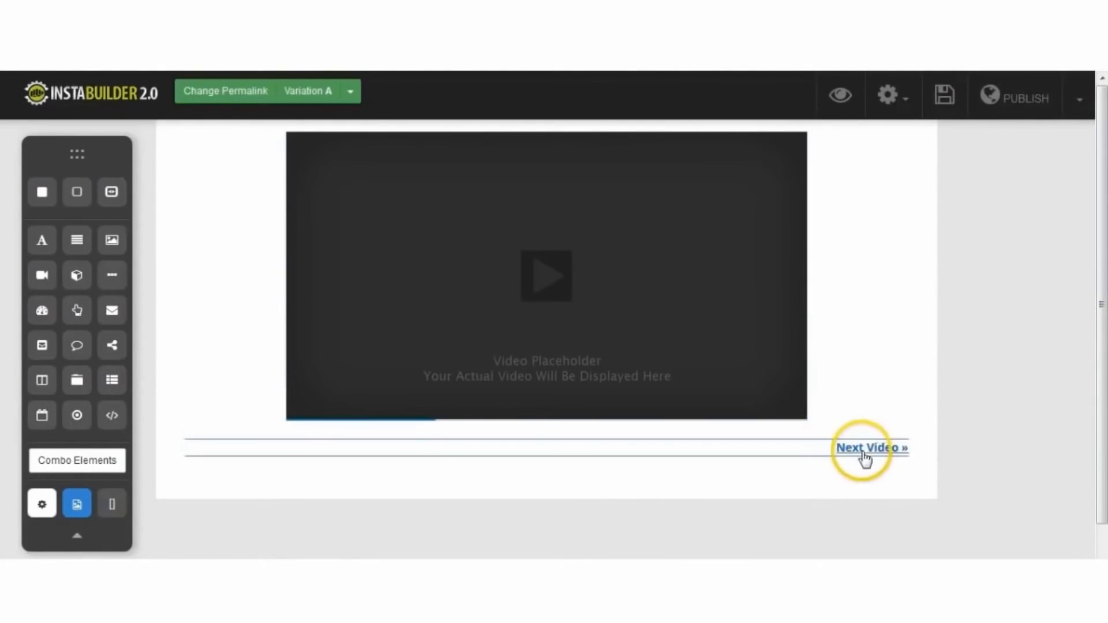
{"action": "mouse_move", "coordinate": [867, 402]}
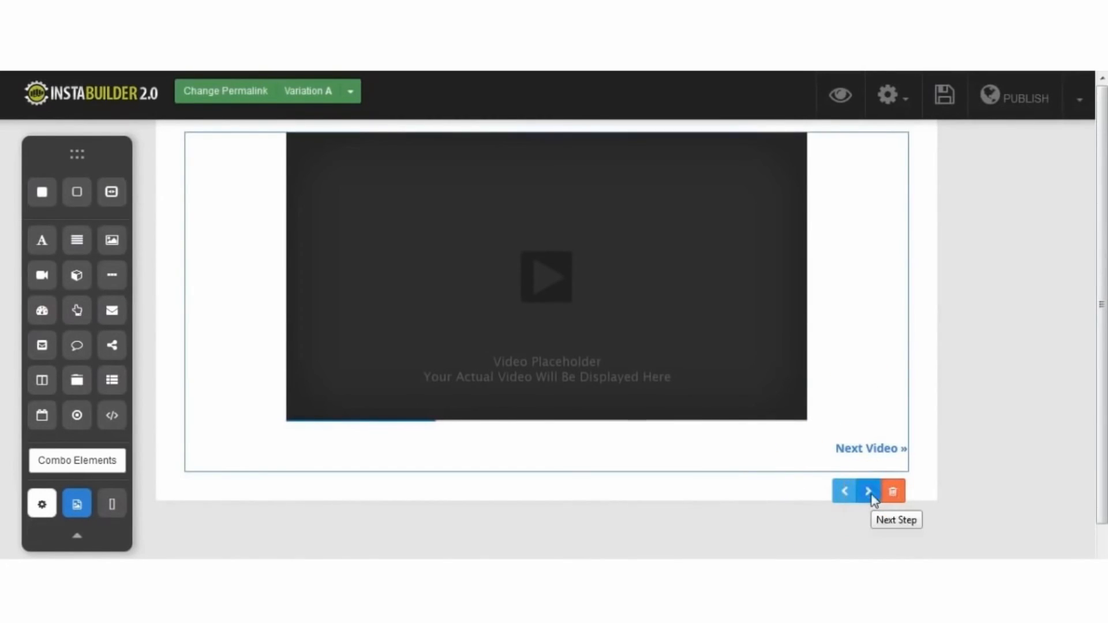
{"action": "left_click", "coordinate": [868, 491]}
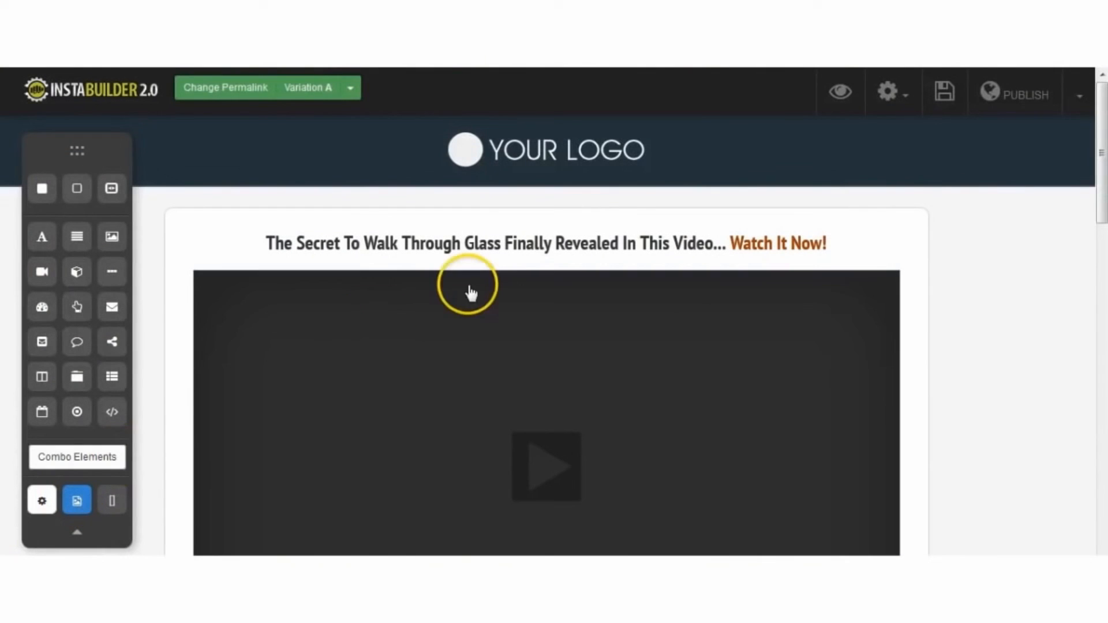
{"action": "mouse_move", "coordinate": [1083, 96]}
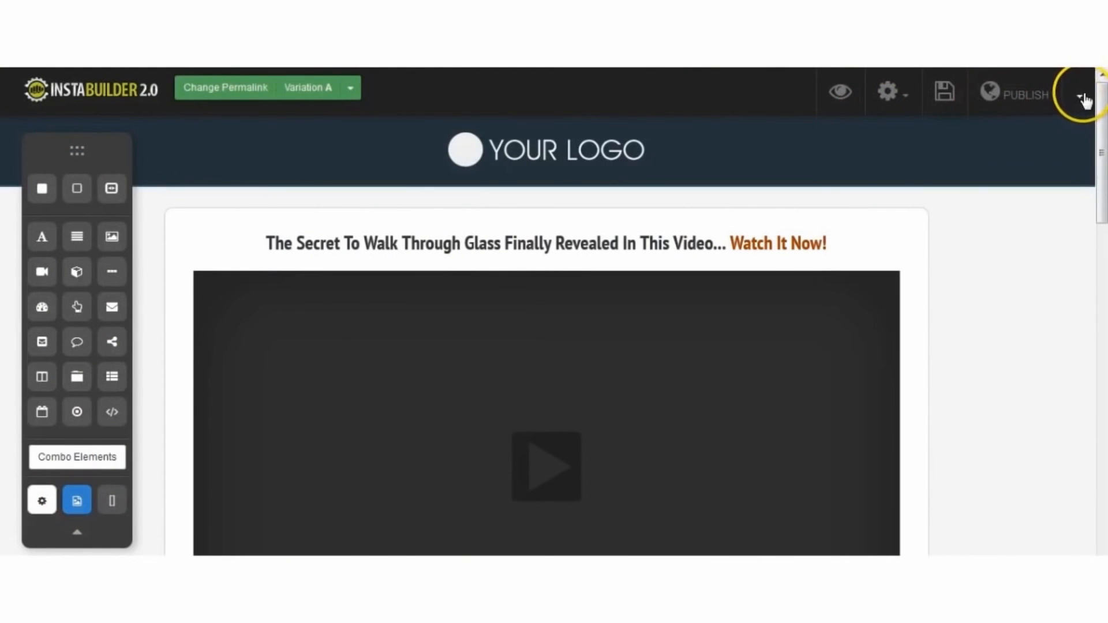
Publish the video page to HTML and confirm saving the downloaded file.
{"action": "left_click", "coordinate": [1080, 93]}
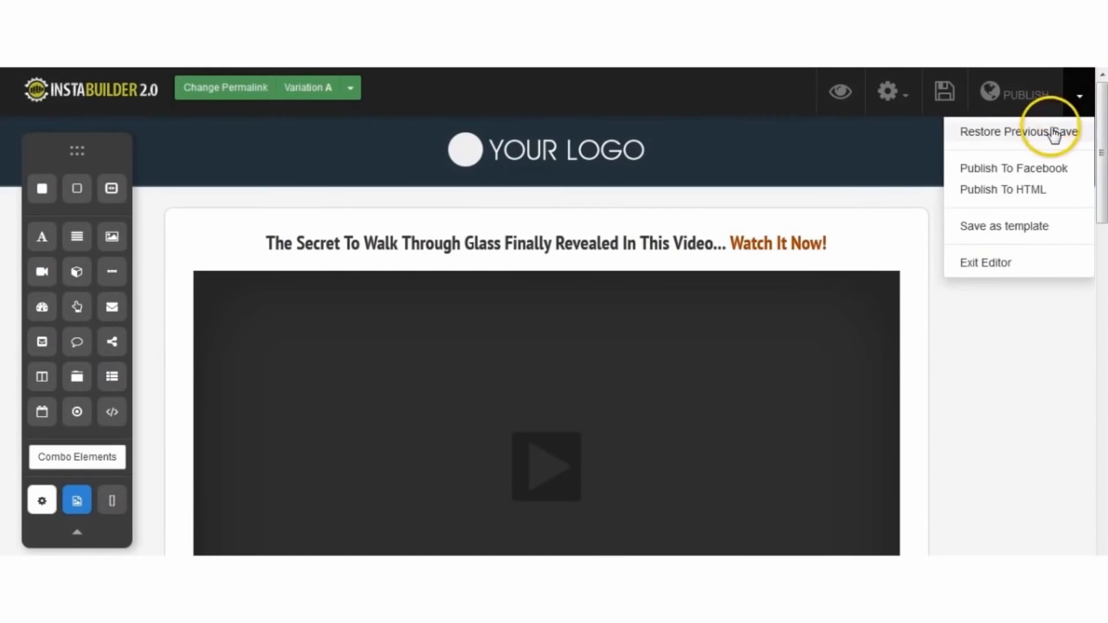
{"action": "mouse_move", "coordinate": [1003, 203]}
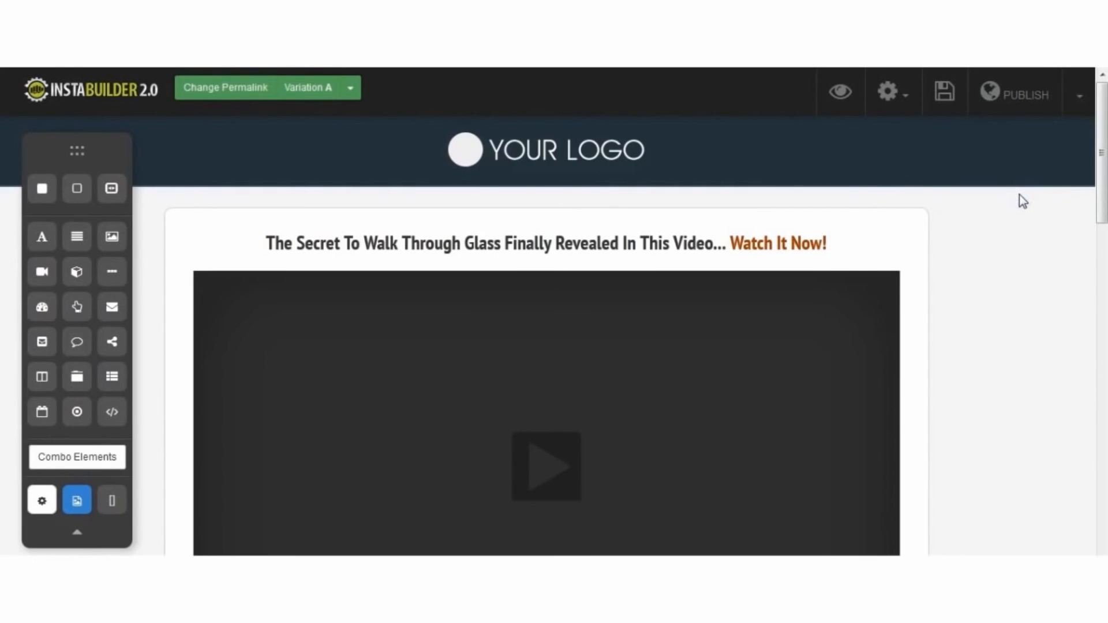
{"action": "left_click", "coordinate": [943, 90]}
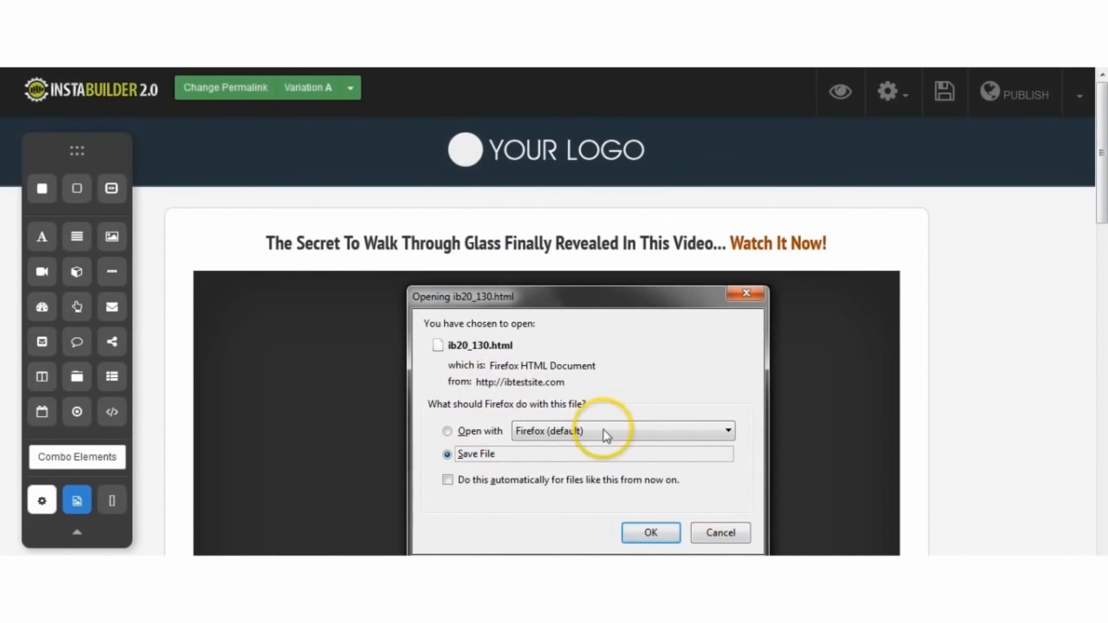
{"action": "mouse_move", "coordinate": [636, 526]}
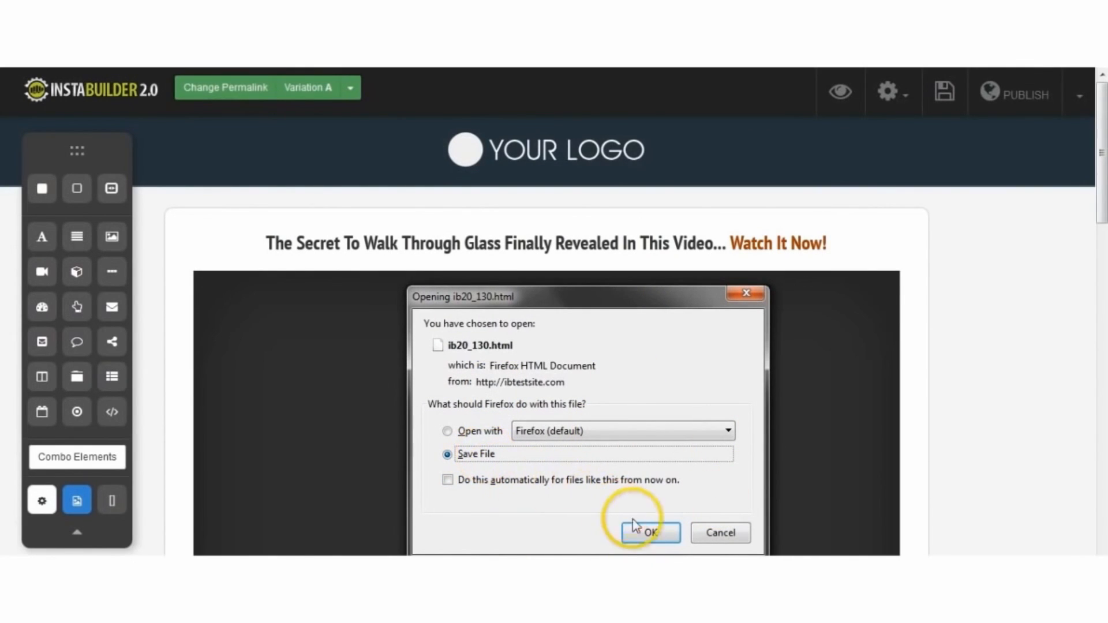
{"action": "left_click", "coordinate": [649, 533]}
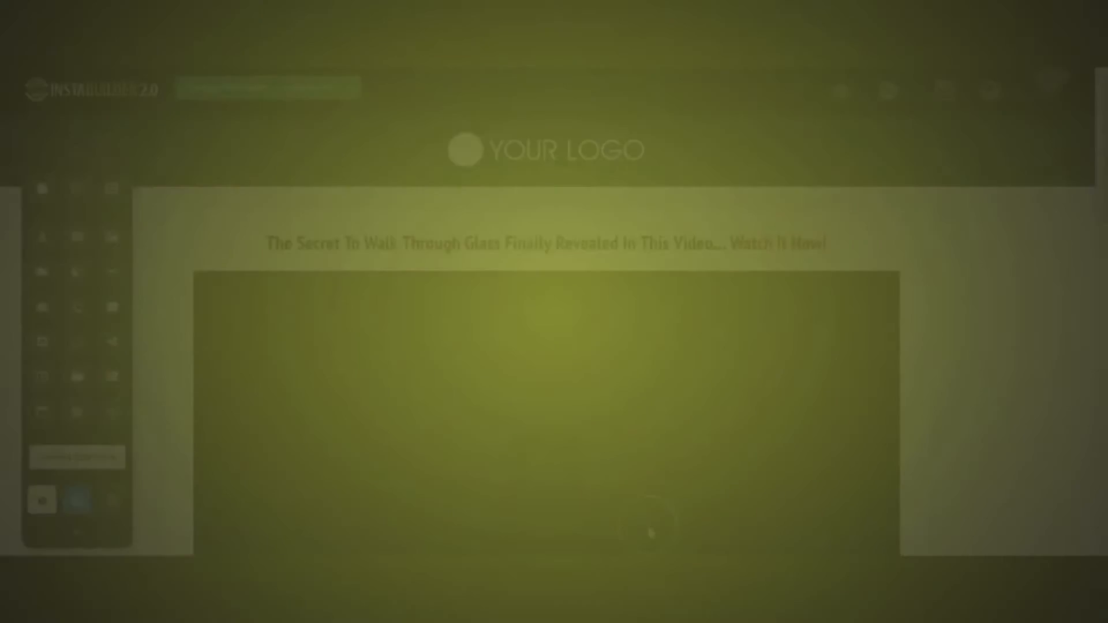